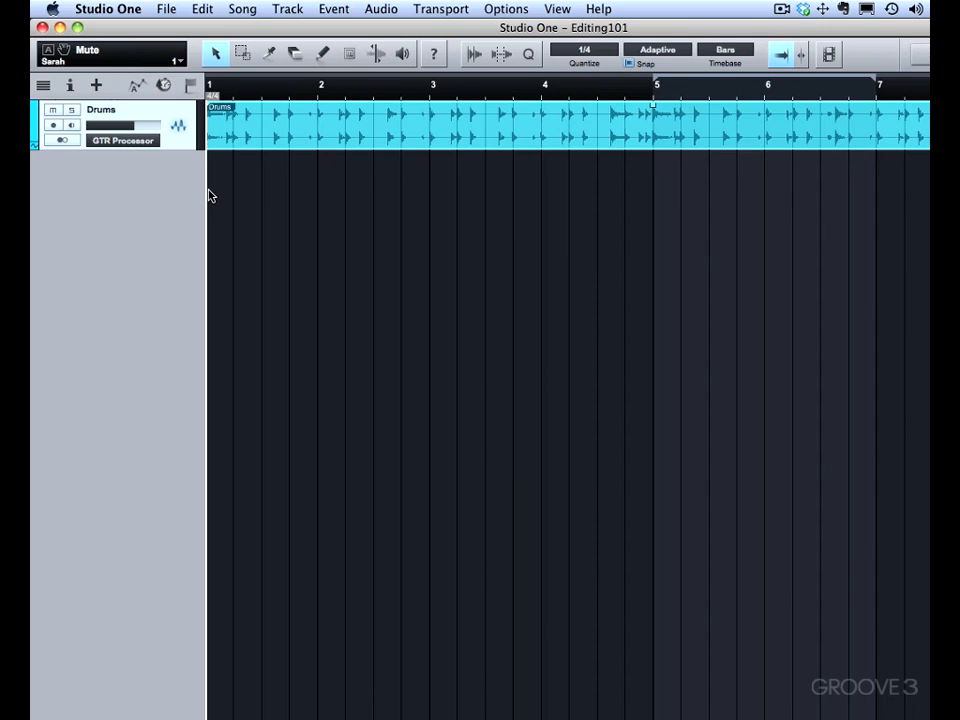
Switch the toolbar to the Range tool, then back to the Arrow tool.
left_click(242, 54)
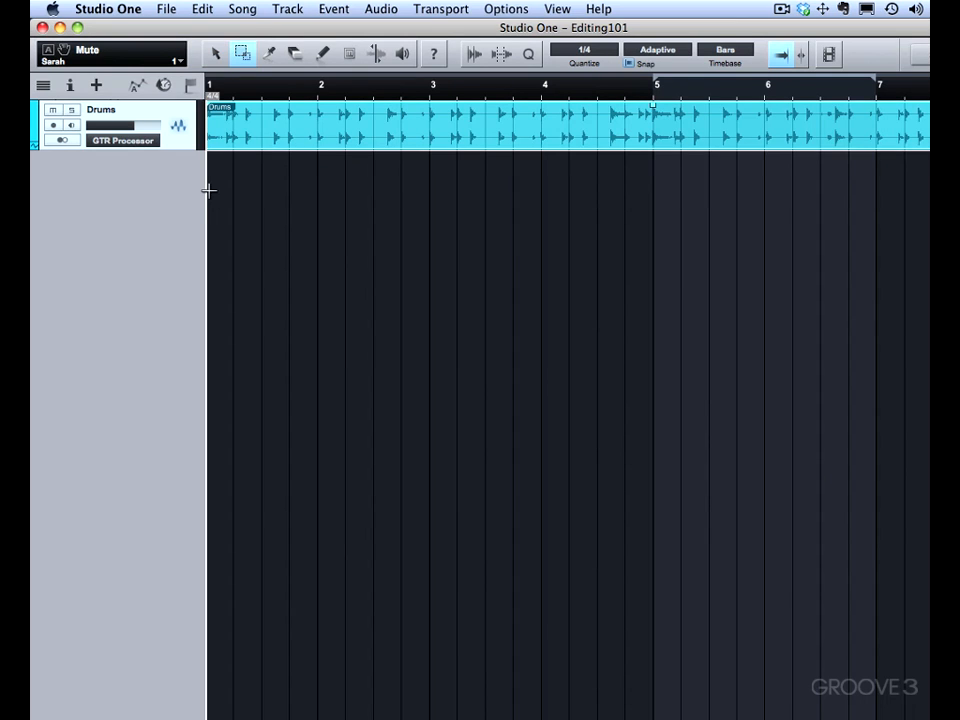
mouse_move(242, 54)
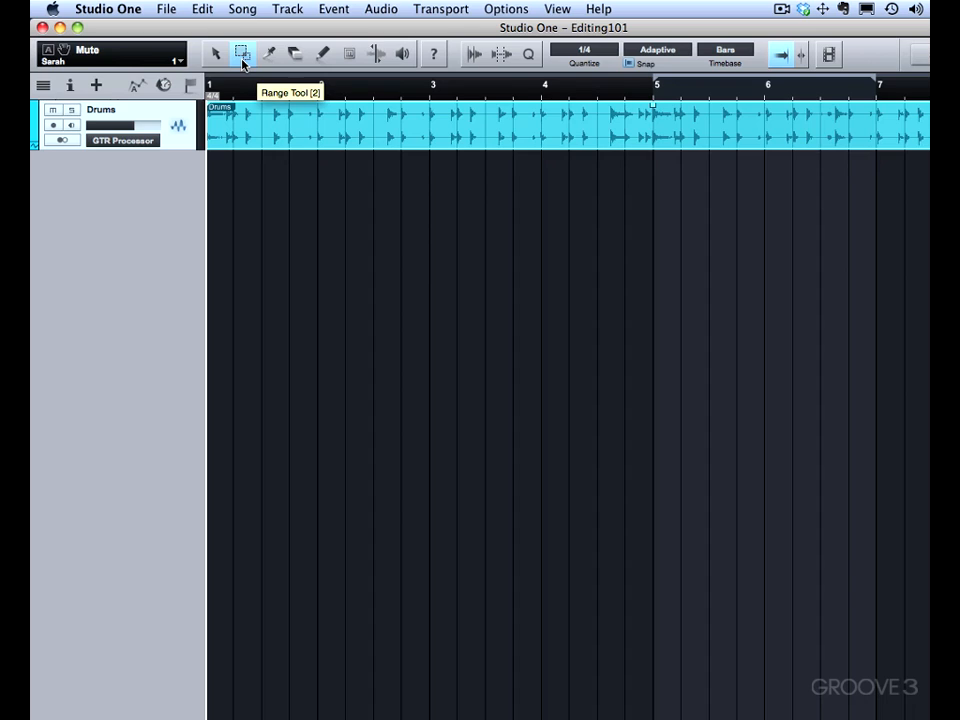
left_click(216, 54)
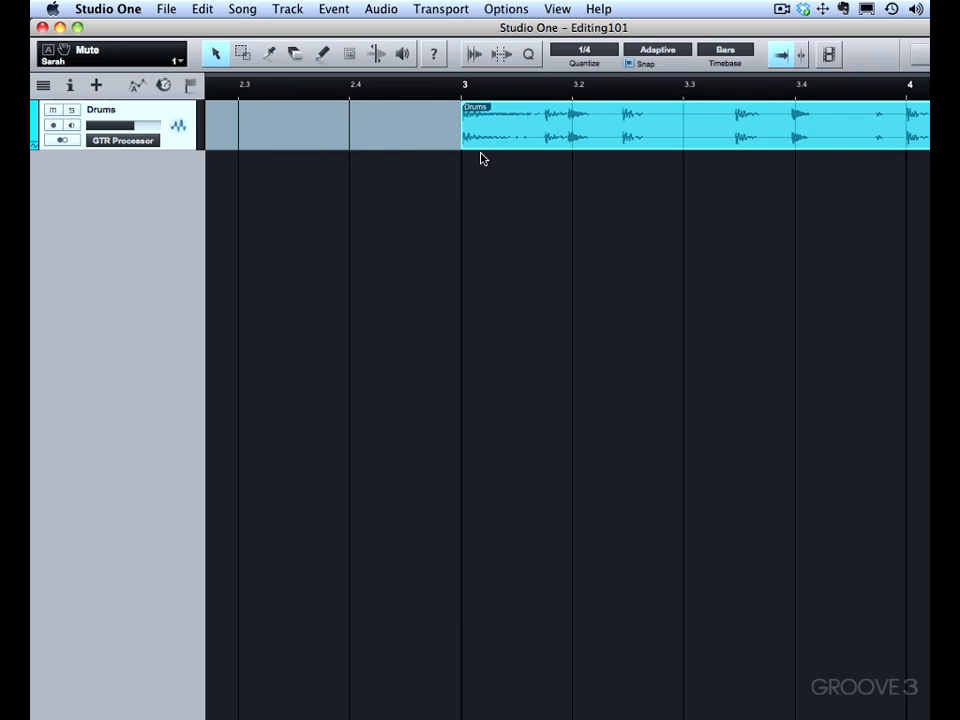
mouse_move(492, 126)
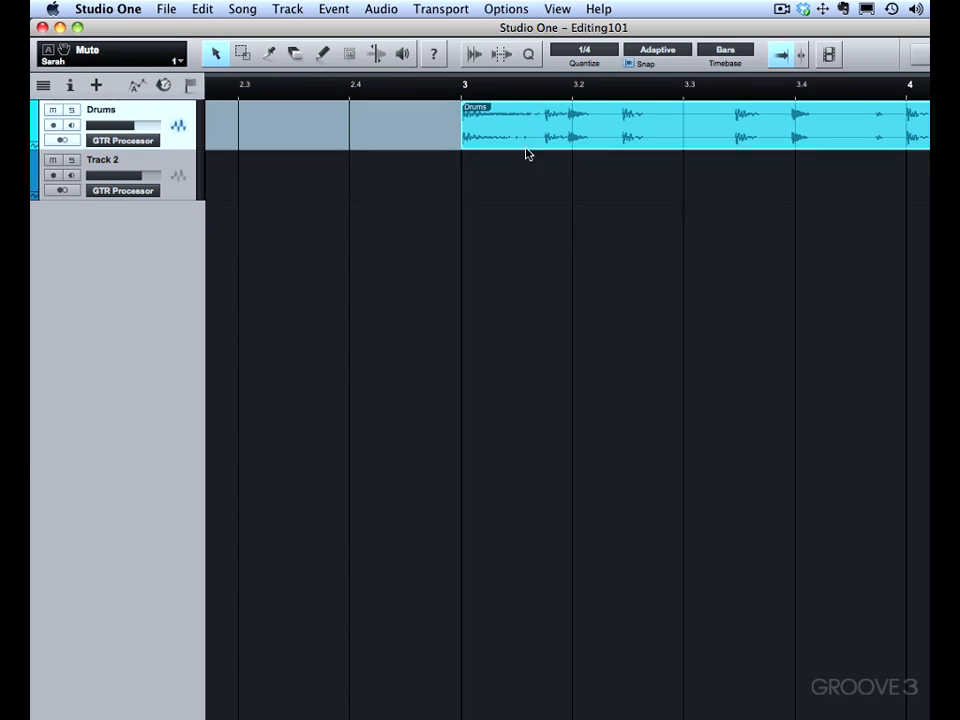
mouse_move(532, 200)
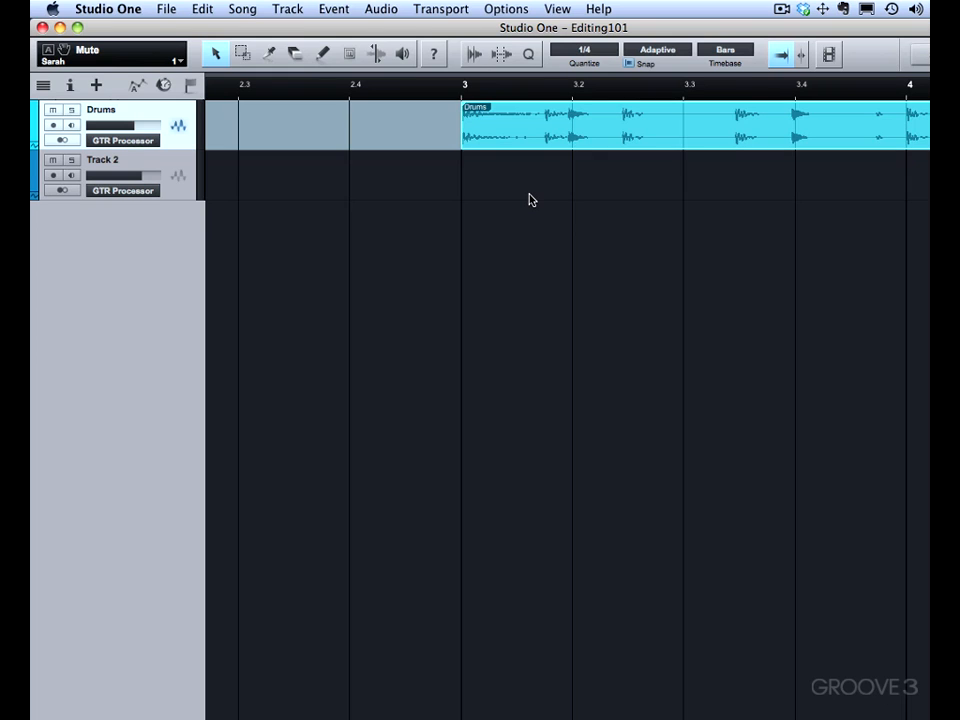
mouse_move(630, 72)
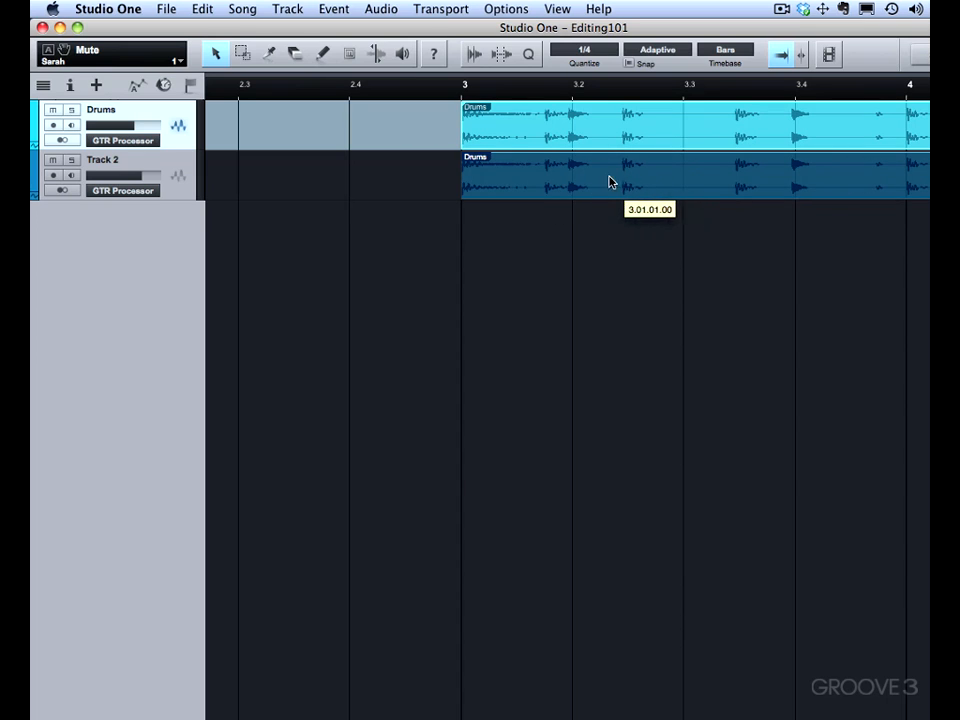
mouse_move(590, 180)
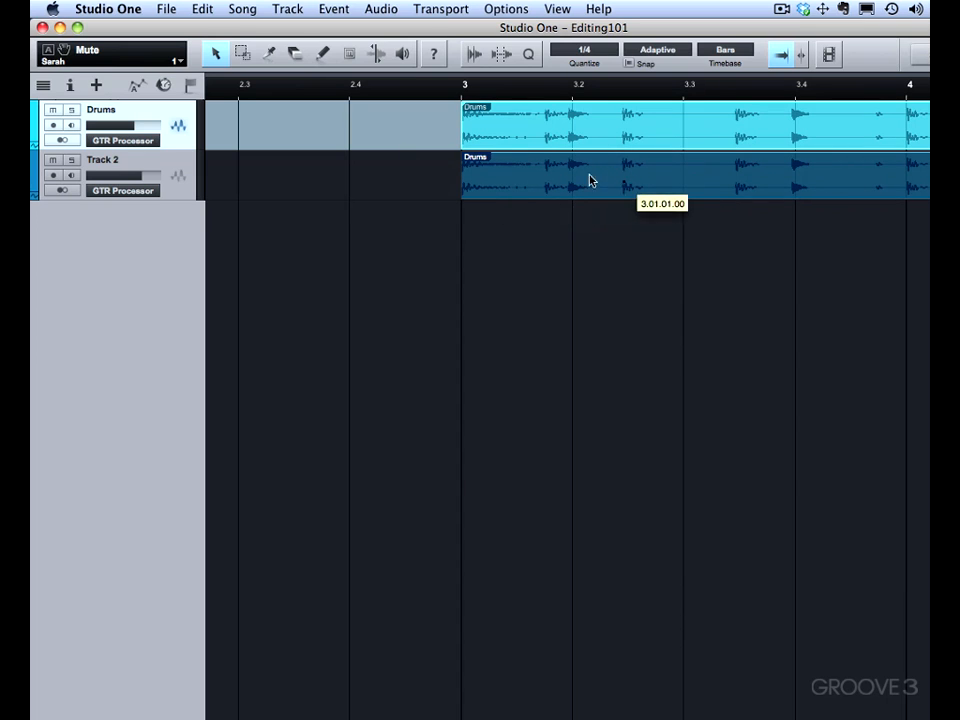
mouse_move(576, 184)
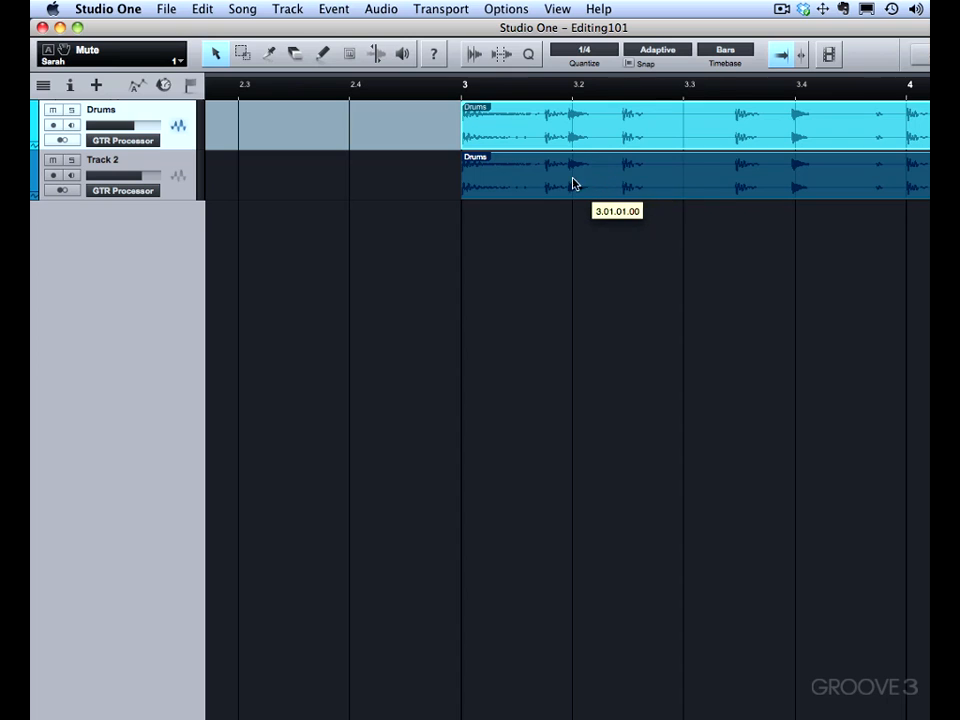
Alt-drag a copy of the Drums event onto Track 2 at 3.01.01.00.
left_click_drag(576, 178, 456, 184)
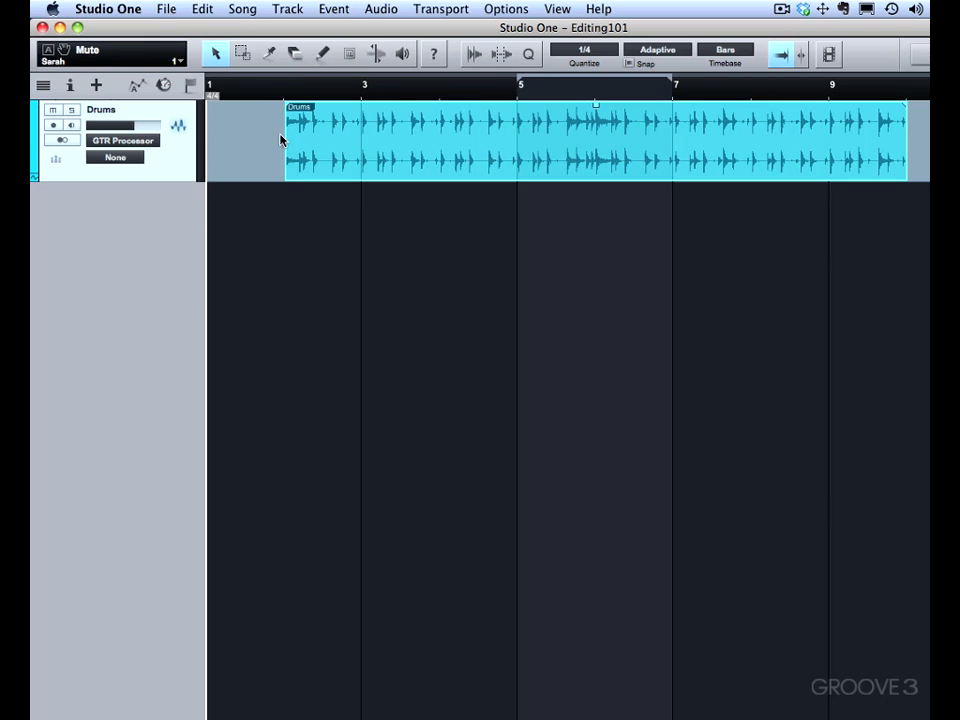
Trim the Drums event's start, undo it, then trim it to 2.04.01.00 with Snap on.
left_click_drag(284, 140, 356, 140)
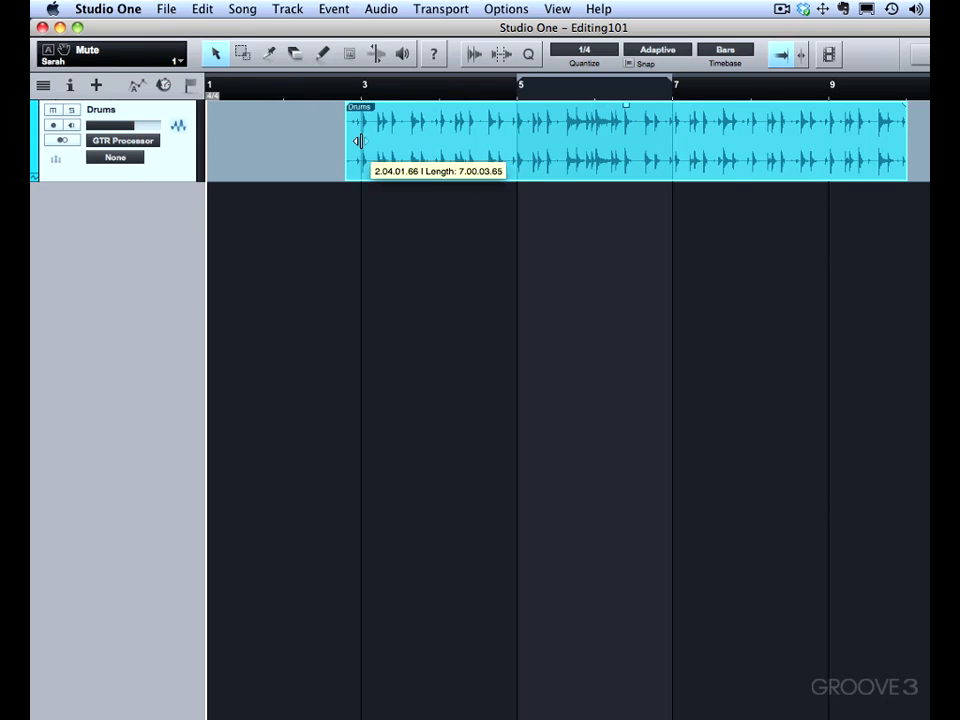
left_click_drag(348, 140, 384, 140)
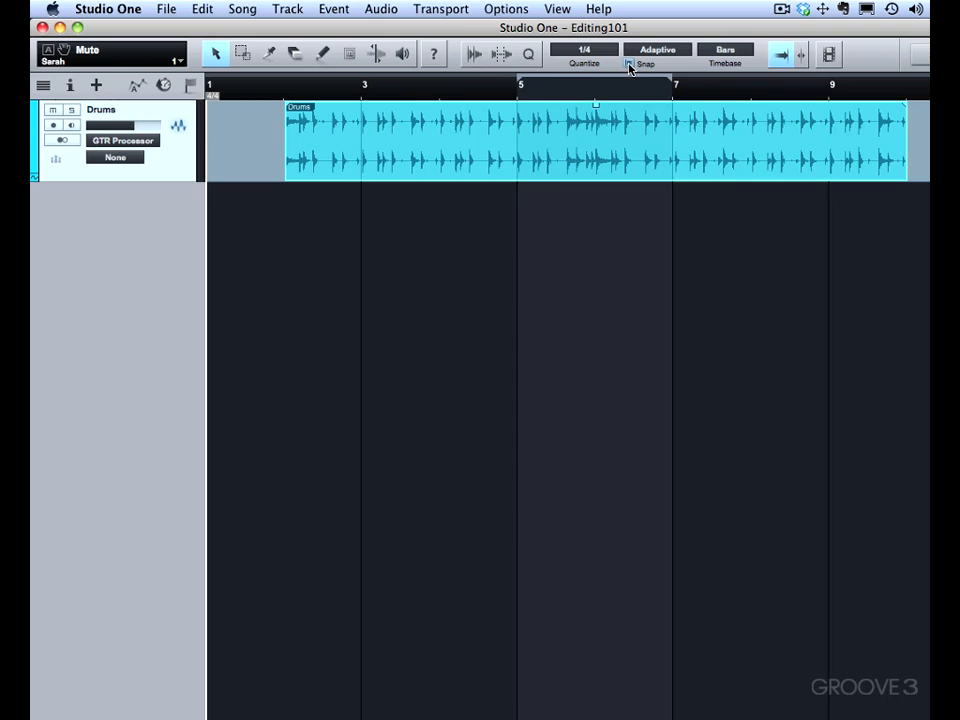
left_click_drag(284, 140, 344, 140)
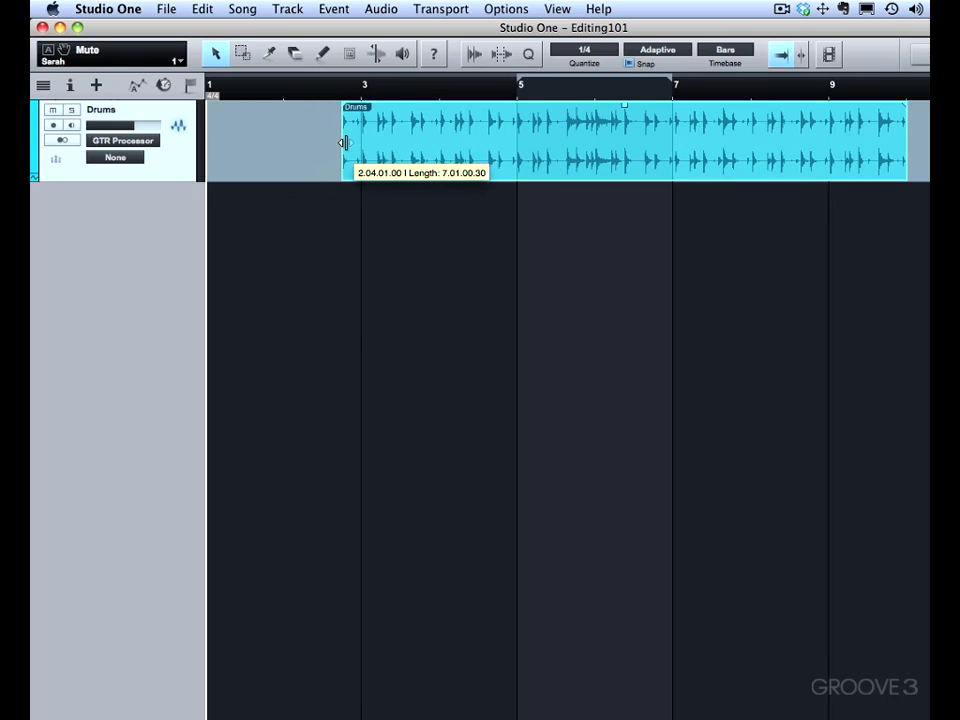
left_click_drag(344, 140, 284, 140)
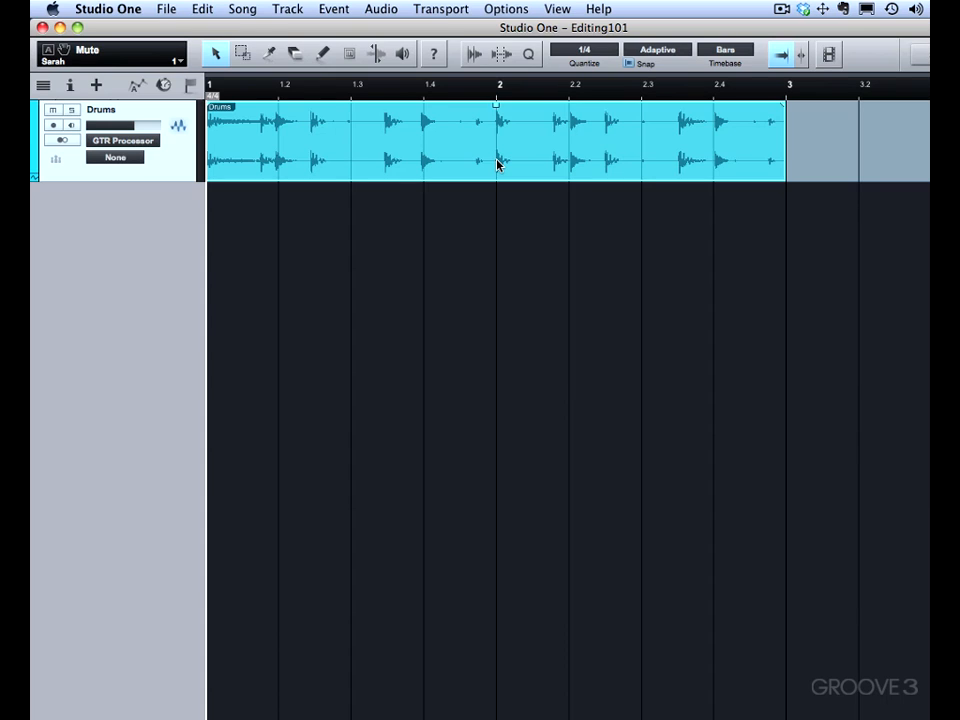
mouse_move(268, 54)
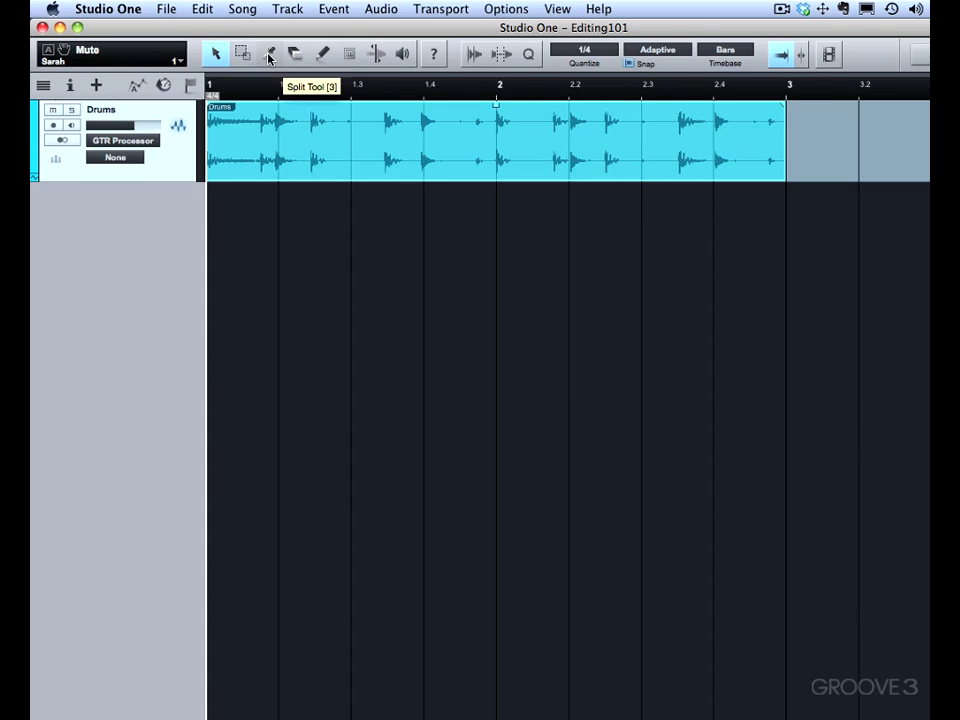
Cut the Drums event at bar 2 with the Split tool and nudge the first event's edge.
left_click(496, 140)
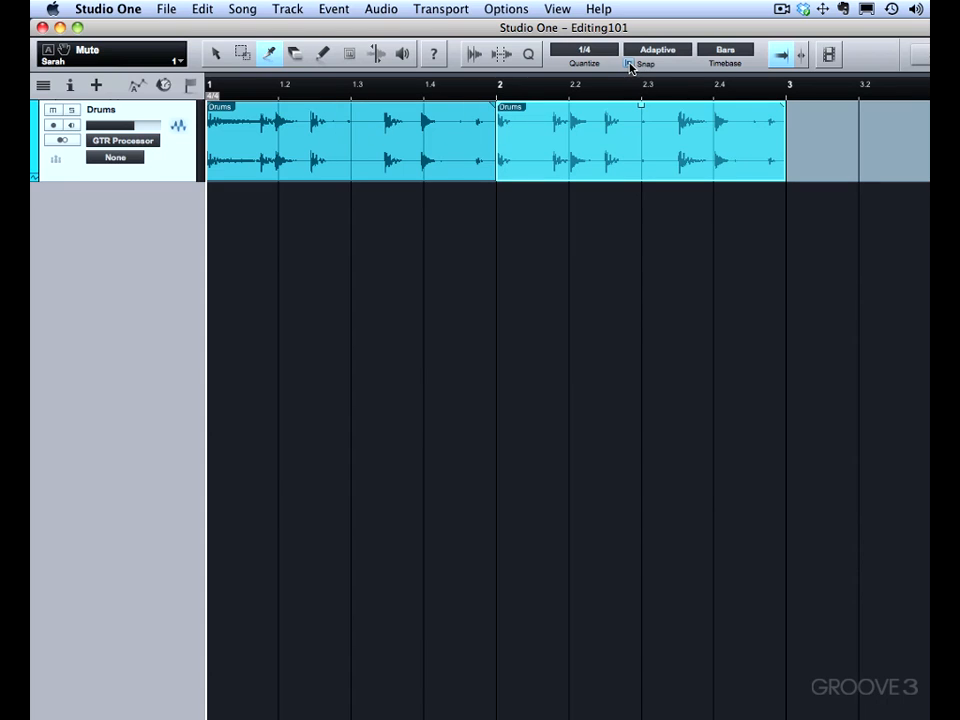
left_click(216, 54)
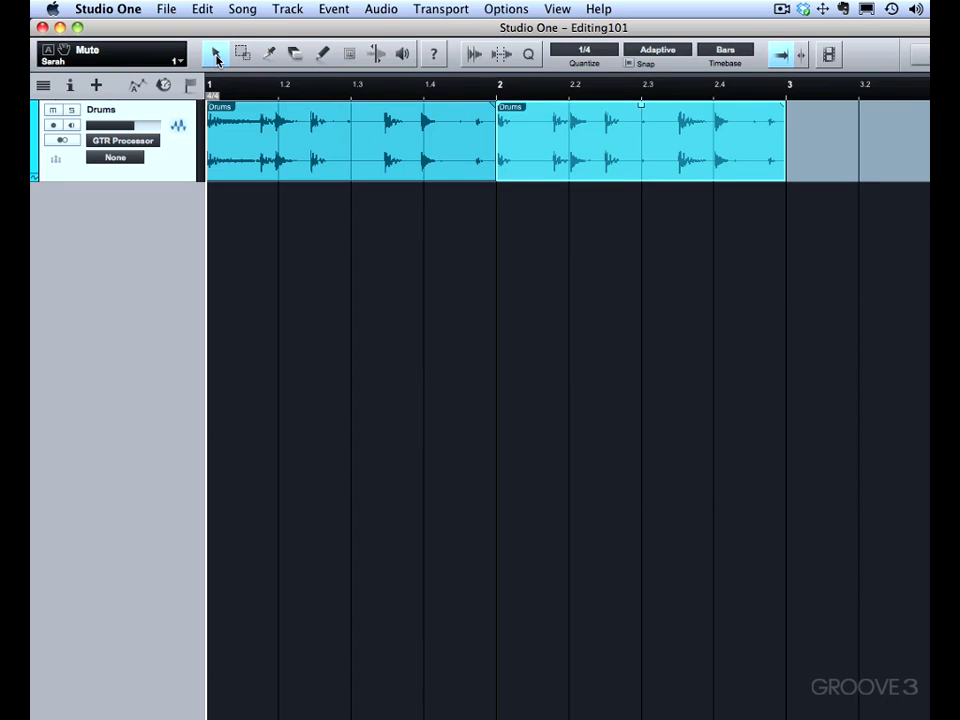
mouse_move(484, 128)
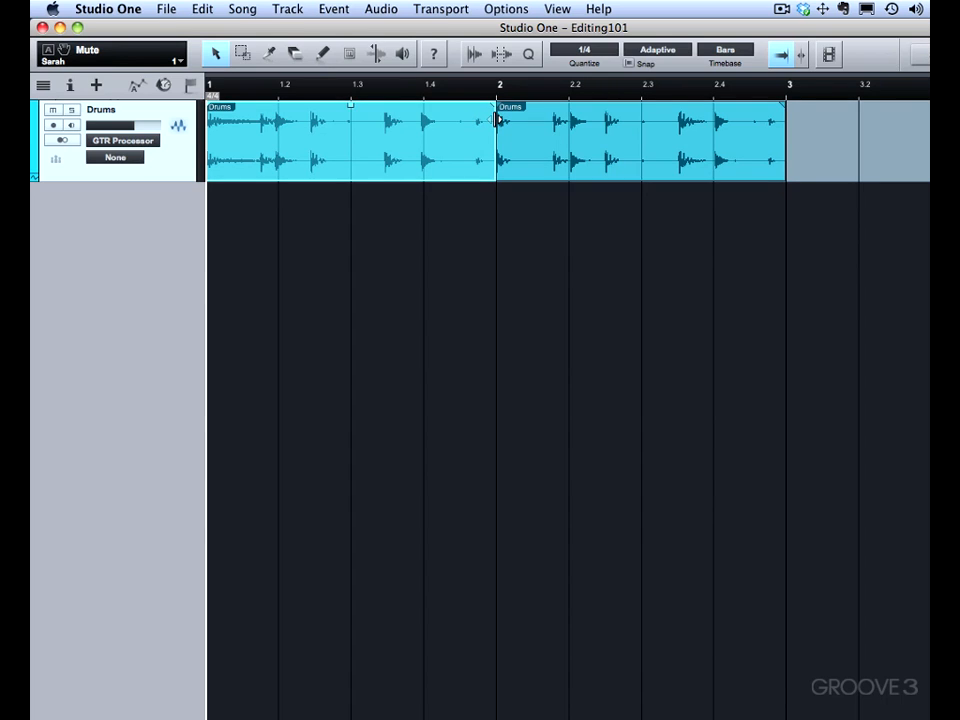
left_click_drag(490, 124, 470, 124)
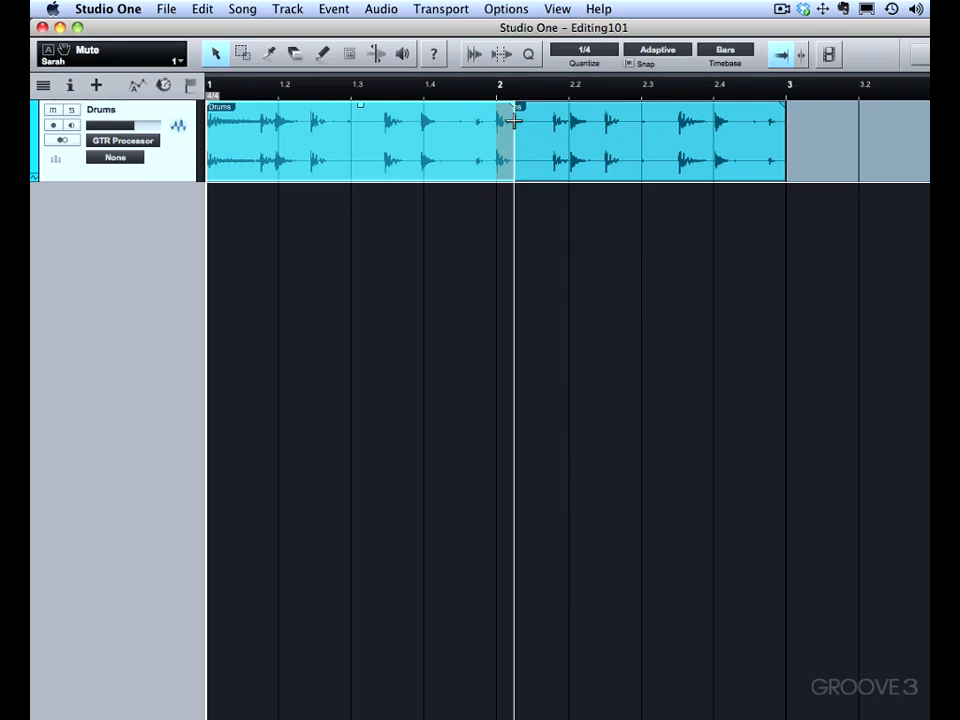
left_click(512, 140)
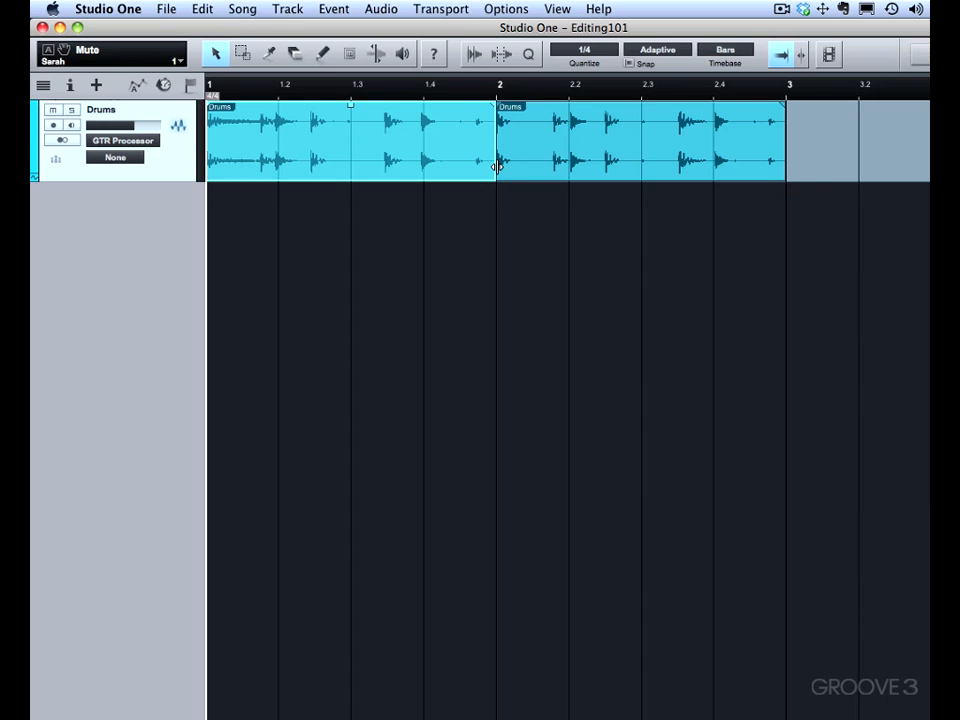
mouse_move(492, 168)
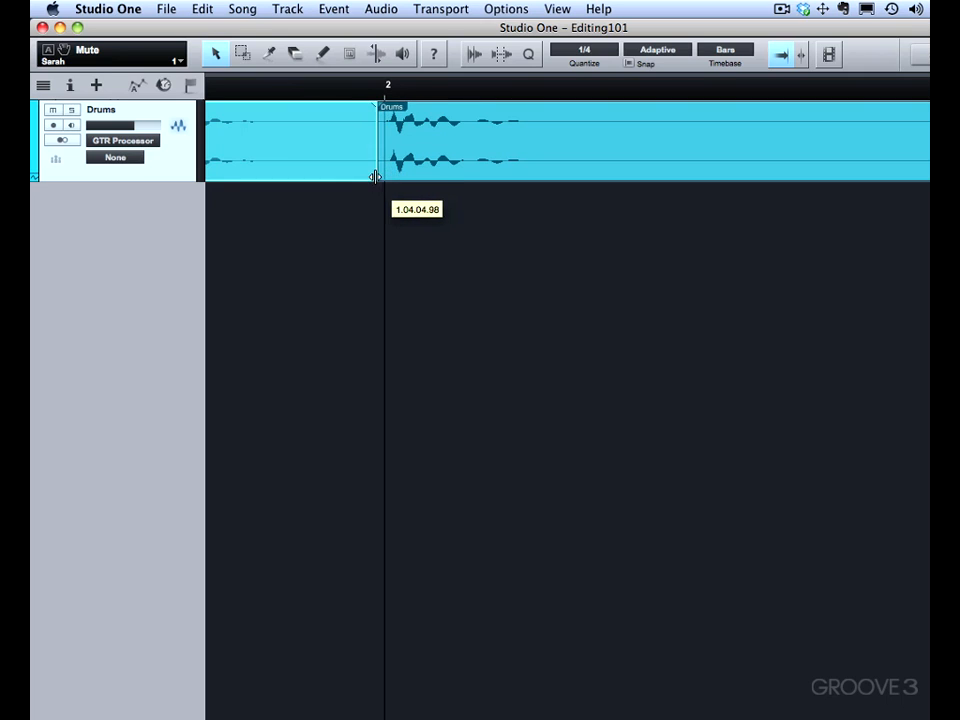
Move the split point between the two Drums events to 1.04.04.98.
left_click_drag(376, 176, 388, 178)
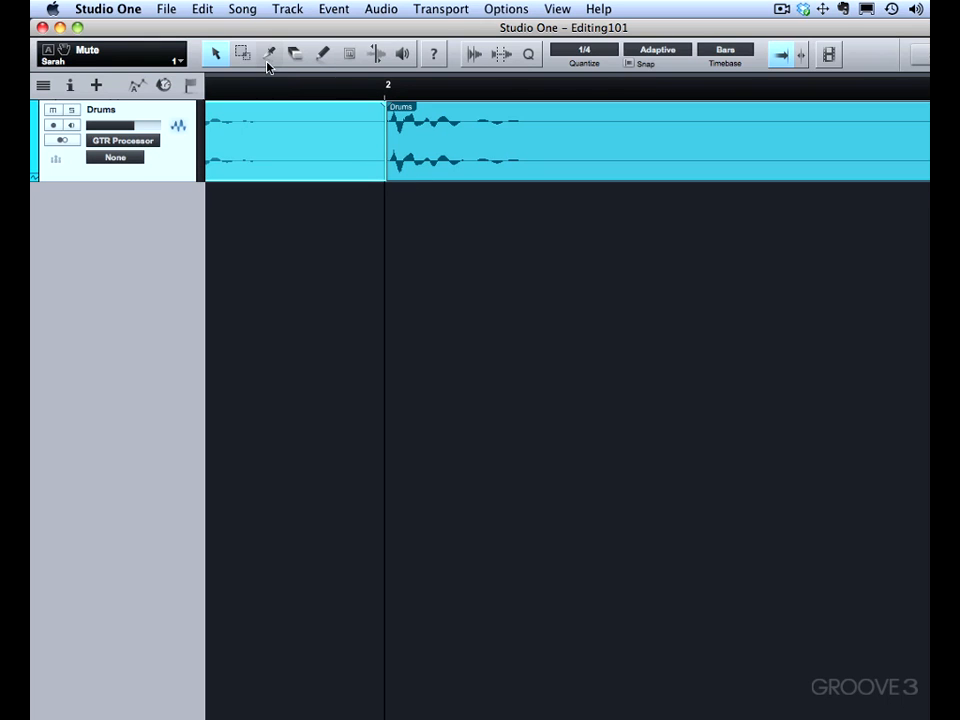
left_click(268, 54)
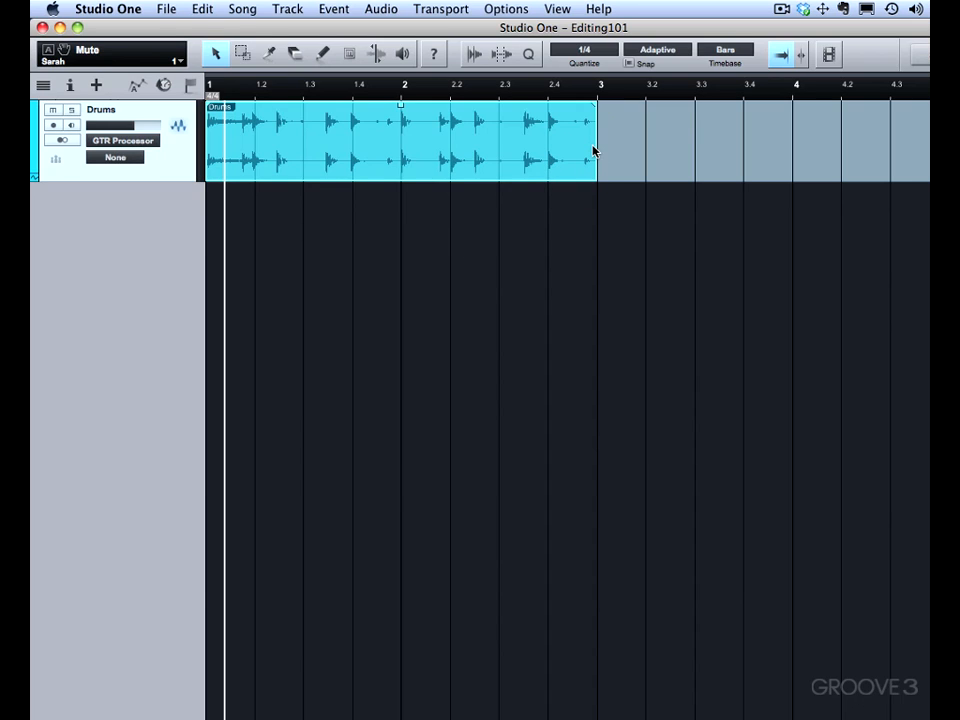
mouse_move(596, 148)
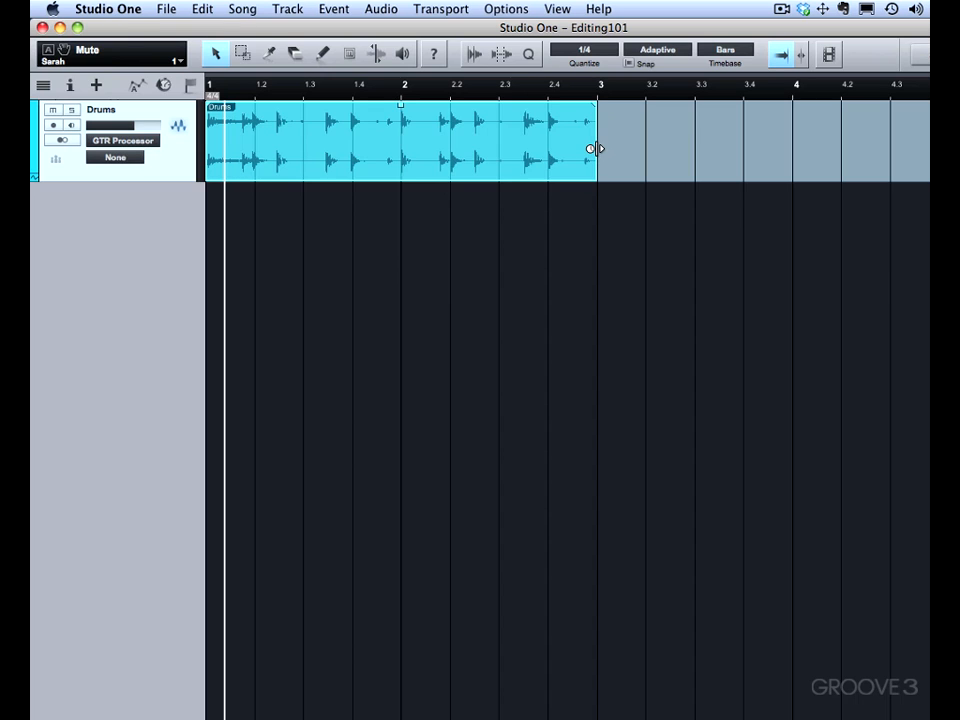
Time-stretch the Drums event's end shorter, then stretch it back out to bar 3.
left_click_drag(596, 148, 490, 148)
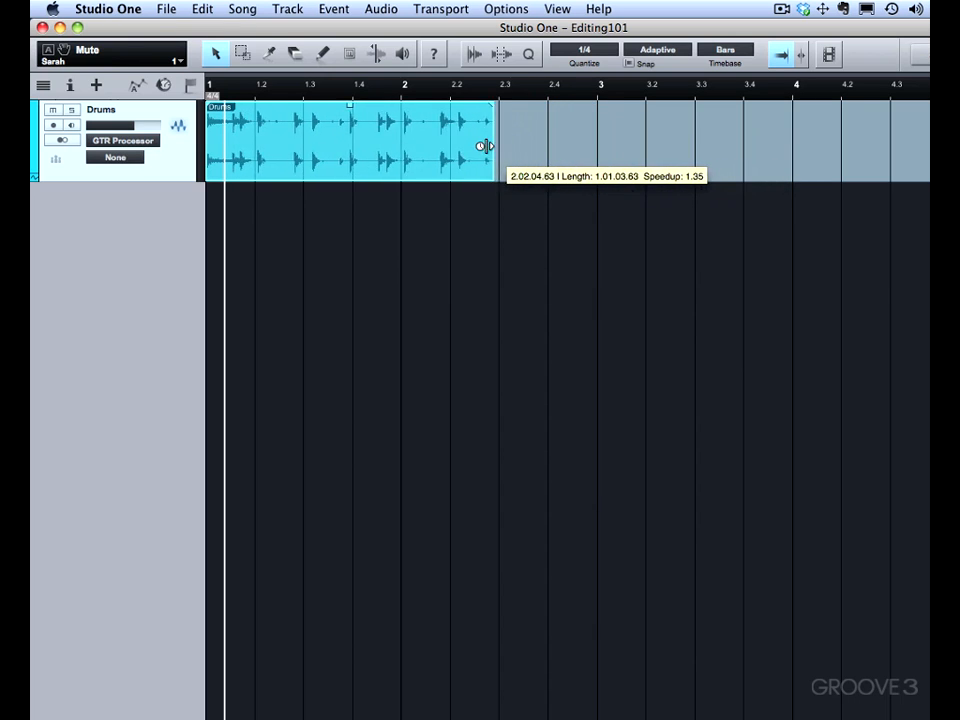
left_click_drag(490, 144, 388, 144)
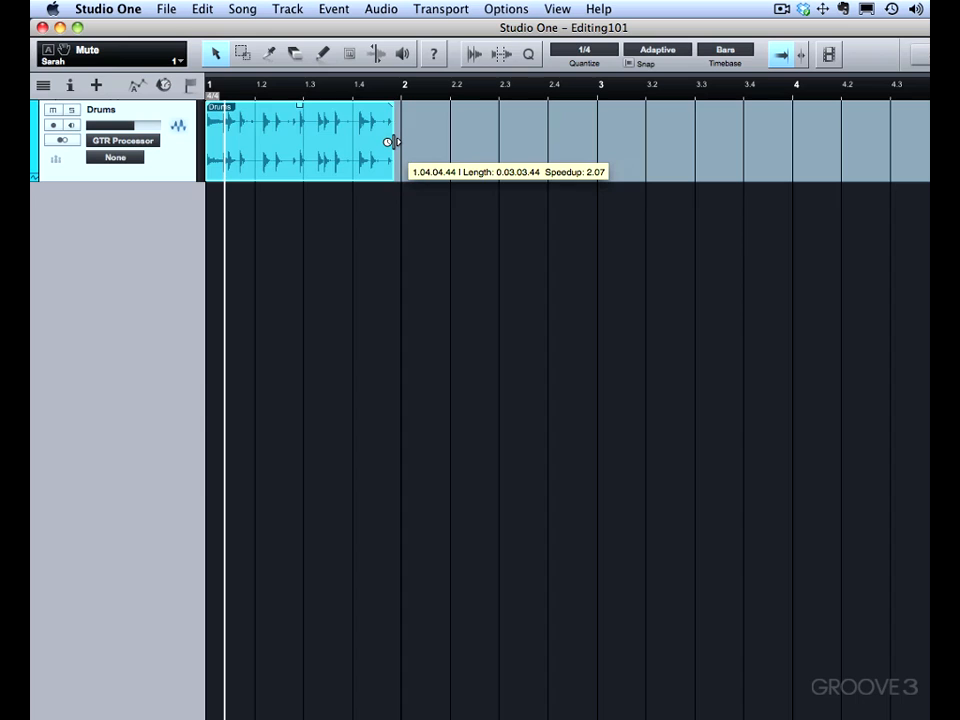
left_click_drag(390, 140, 372, 140)
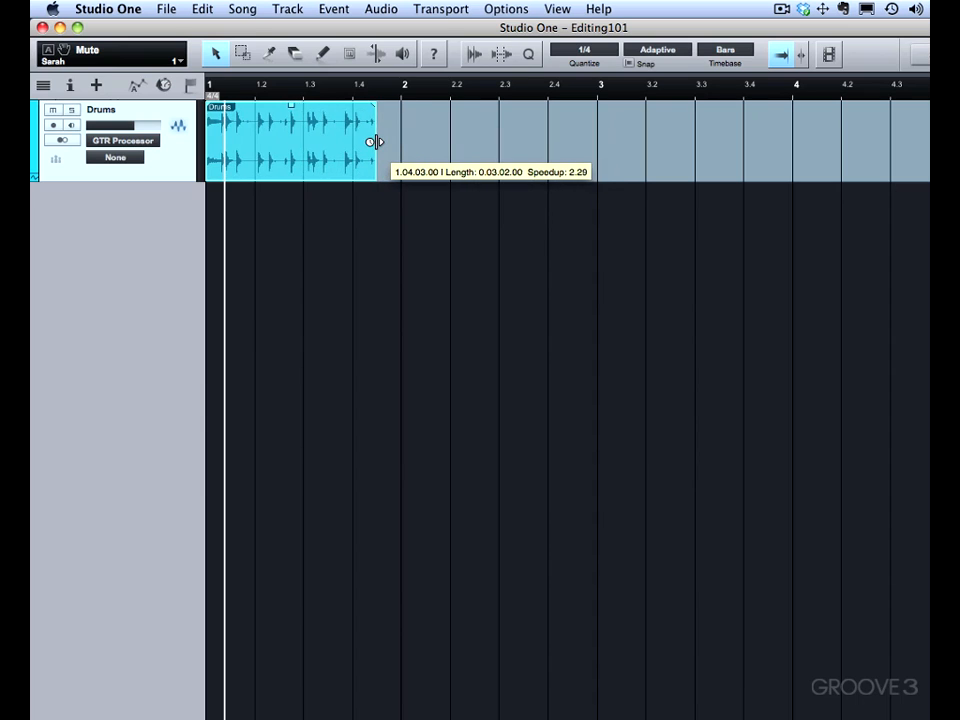
left_click_drag(376, 140, 448, 144)
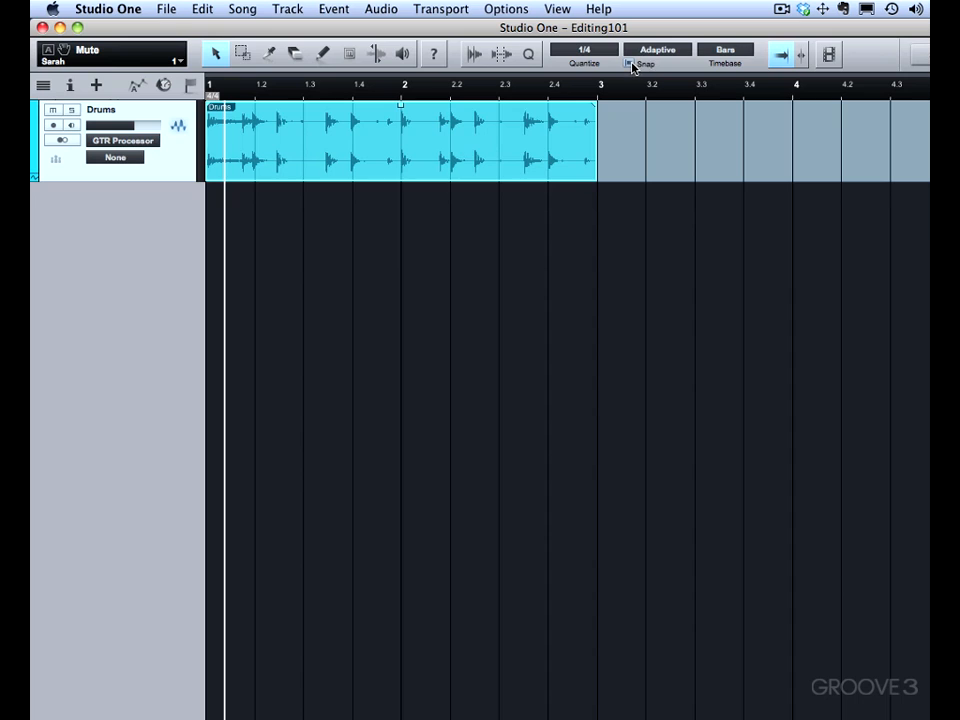
mouse_move(604, 164)
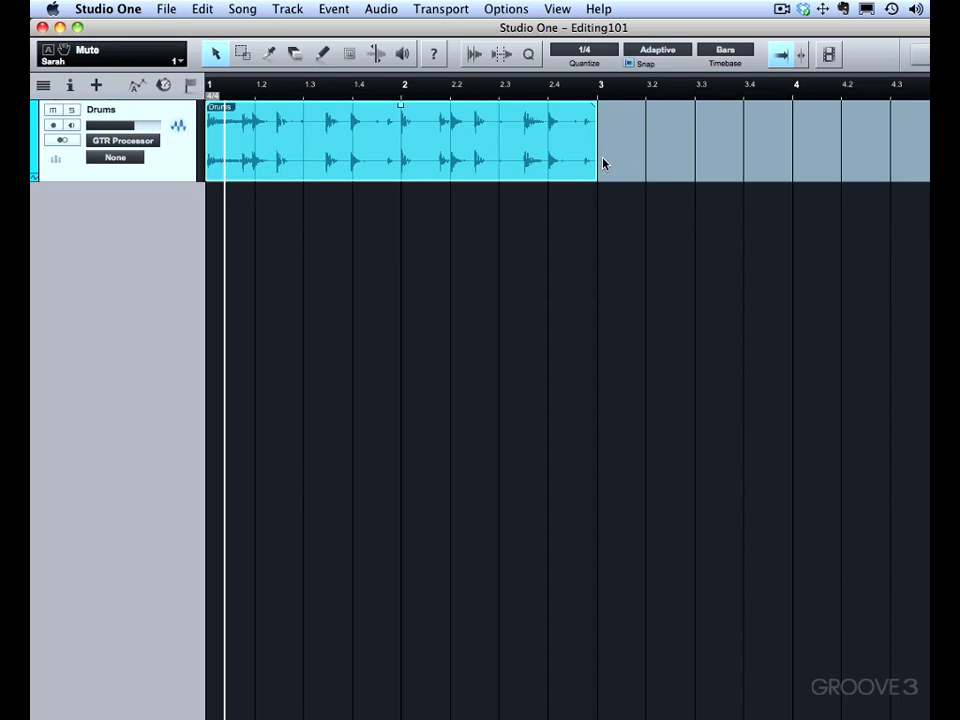
left_click_drag(596, 156, 404, 156)
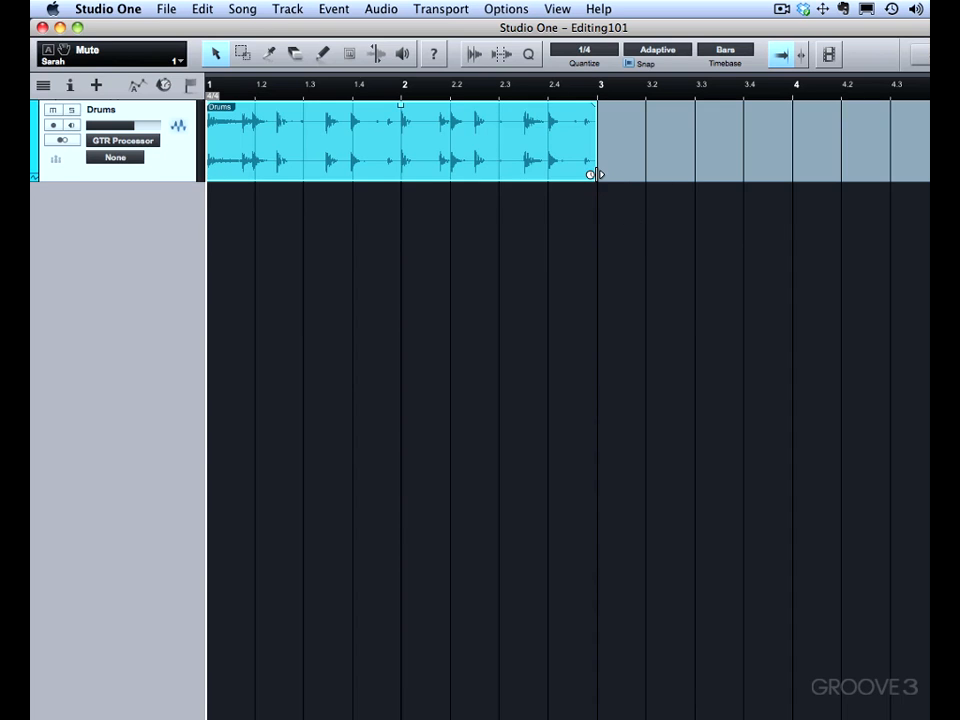
left_click_drag(596, 176, 916, 176)
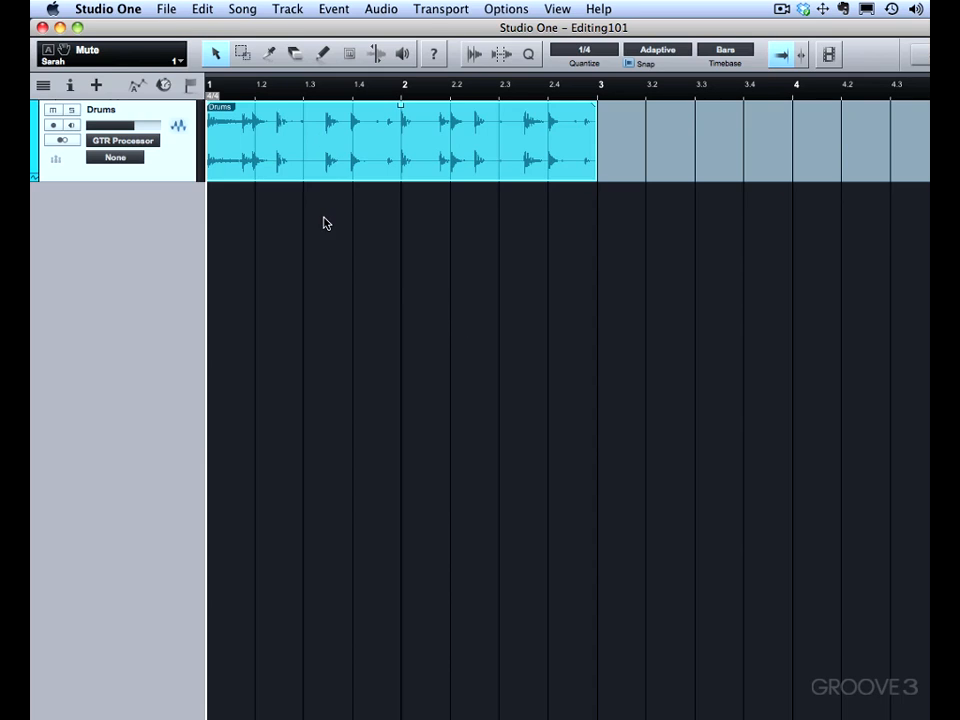
mouse_move(608, 110)
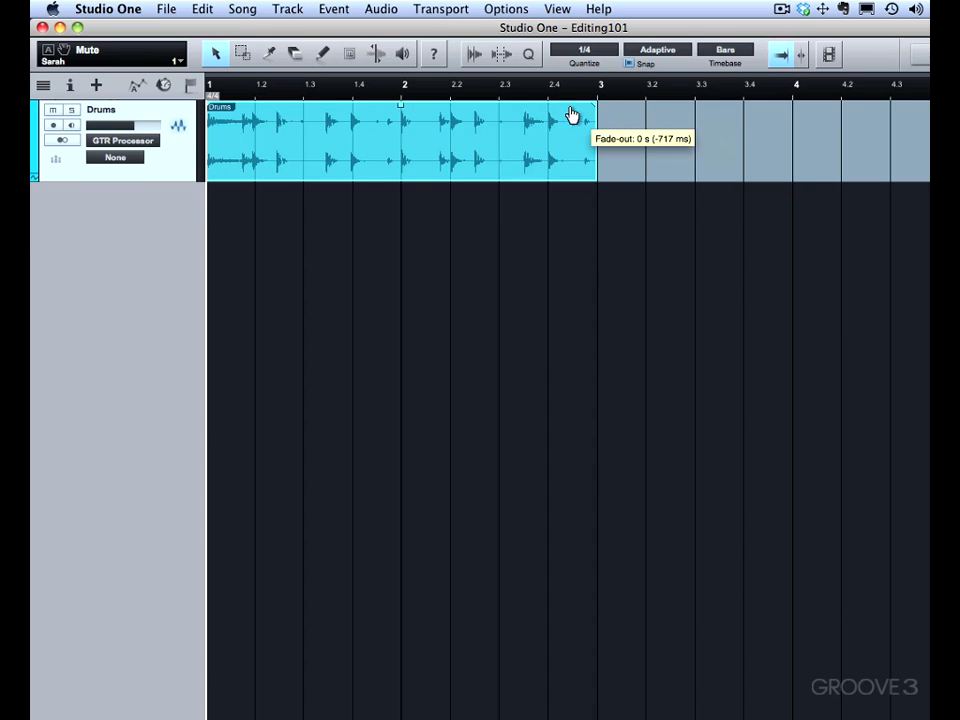
Draw a fade-out, bend it exponential then logarithmic, and remove it.
left_click_drag(596, 108, 452, 110)
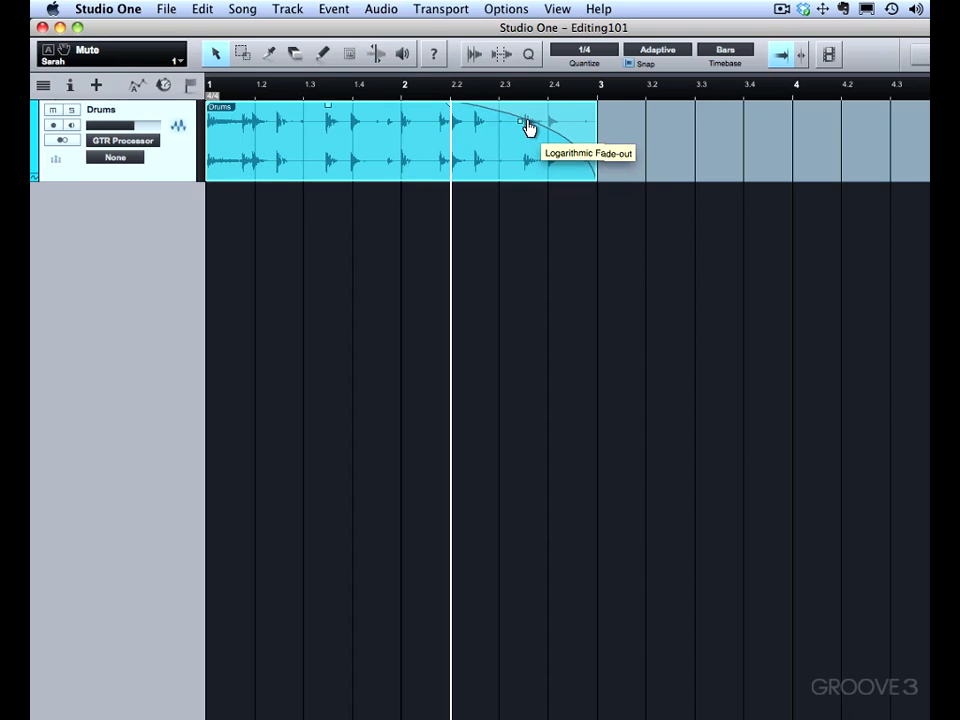
left_click_drag(528, 122, 500, 164)
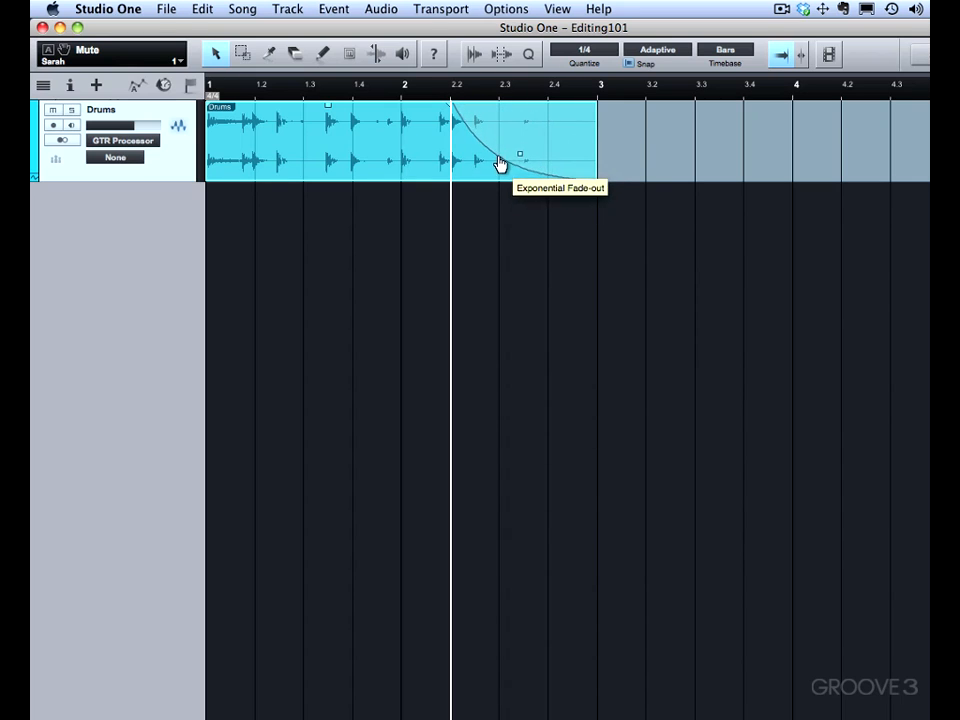
left_click_drag(500, 164, 556, 124)
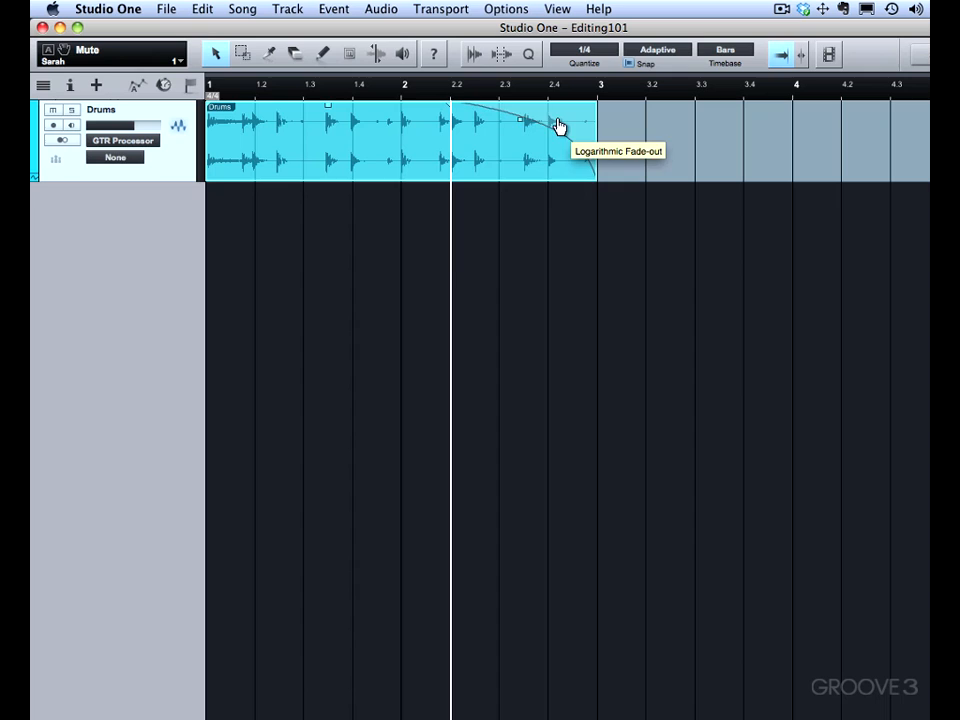
left_click_drag(558, 126, 470, 172)
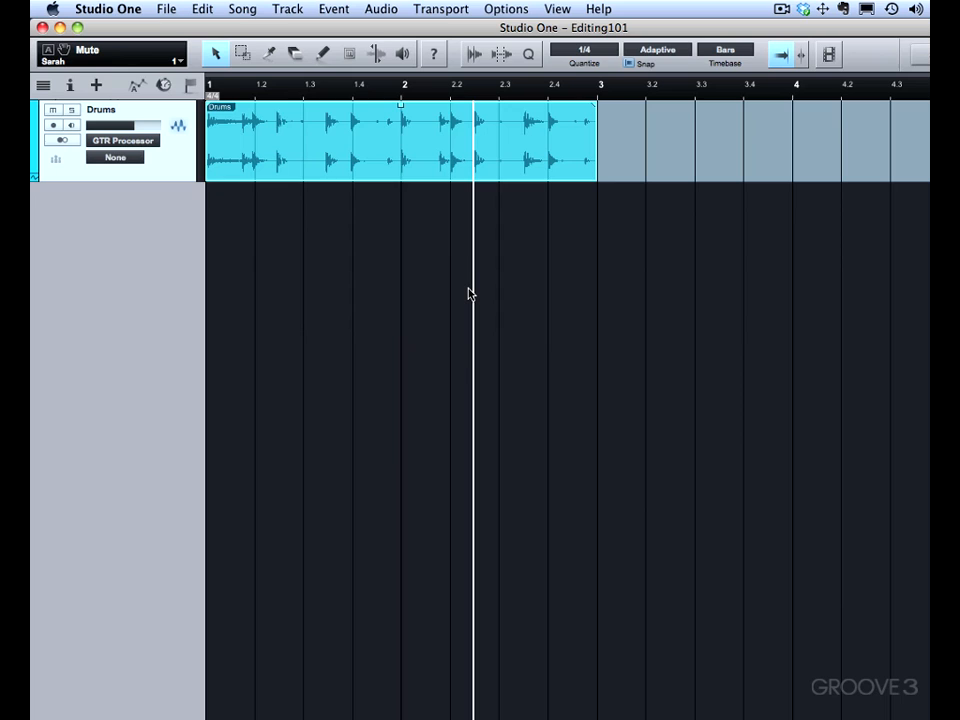
mouse_move(222, 172)
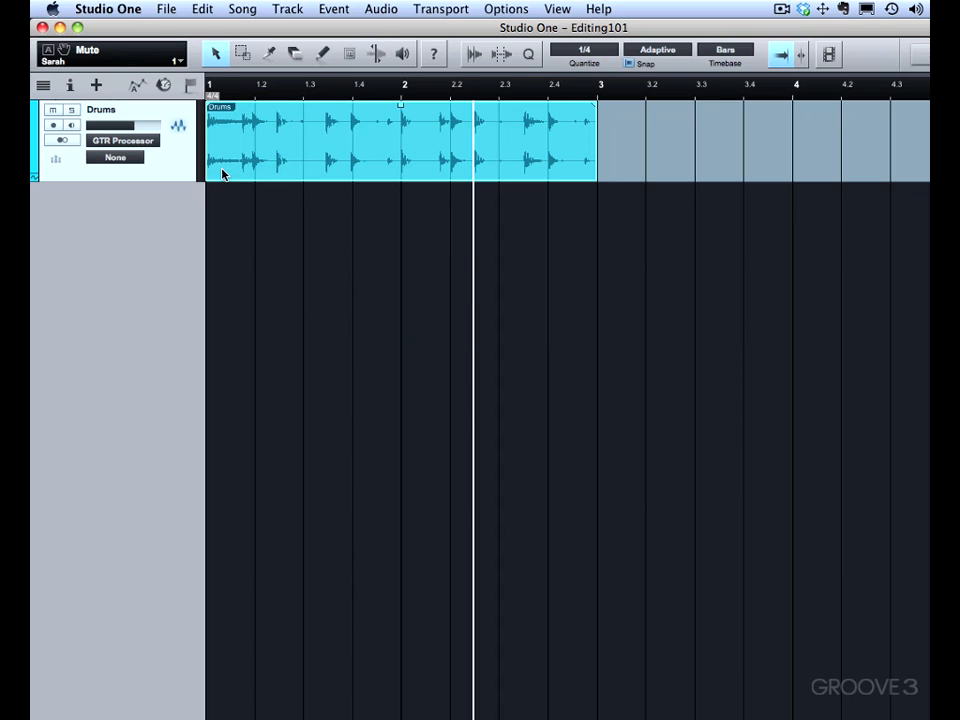
Draw a fade-in at the Drums event's start and shape its curve.
left_click_drag(212, 108, 240, 108)
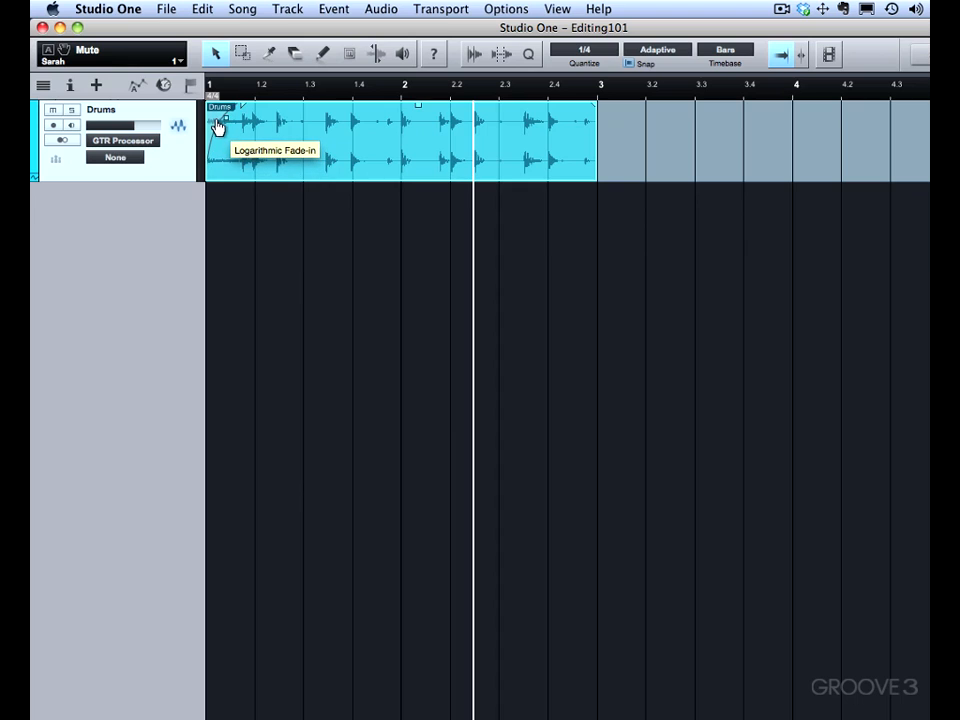
left_click_drag(224, 120, 330, 120)
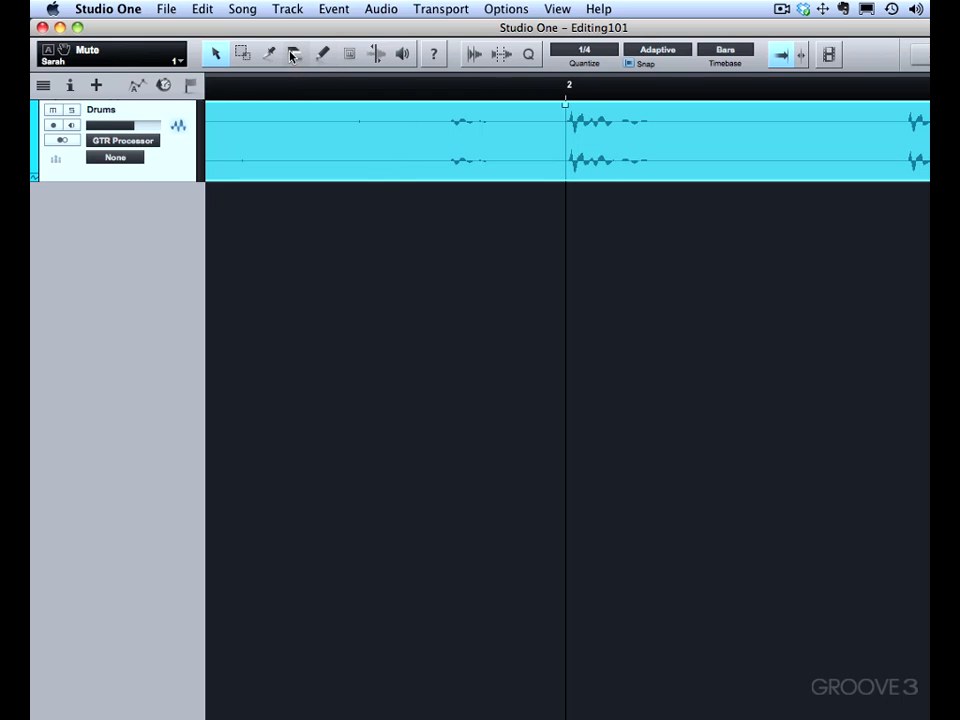
Split the event before bar 2 and join the parts with a widened, reshaped crossfade.
left_click(268, 54)
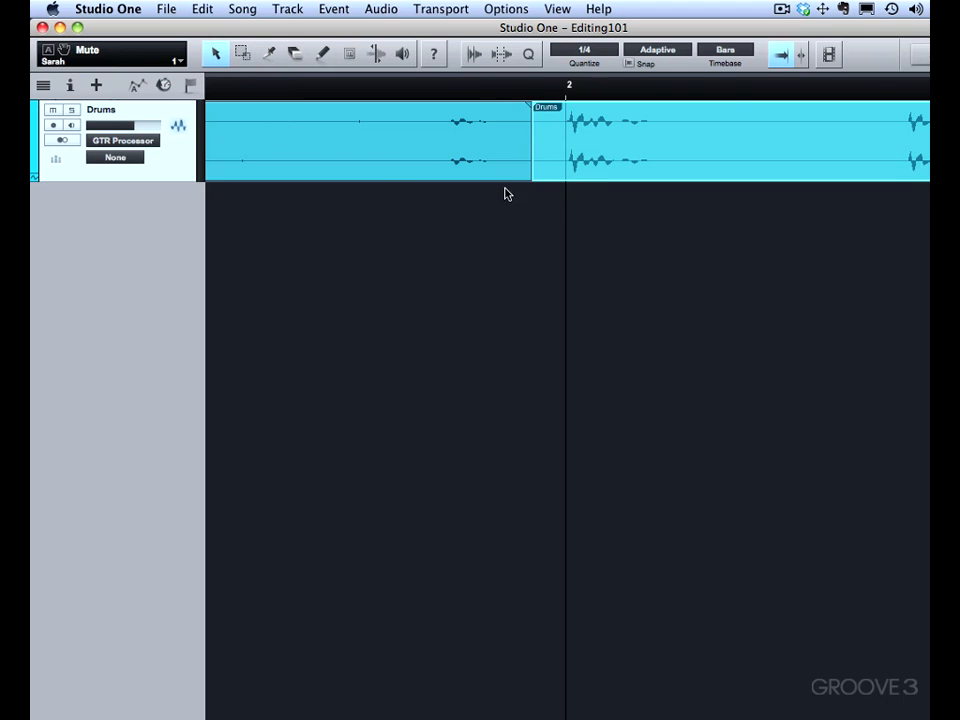
left_click_drag(532, 140, 558, 140)
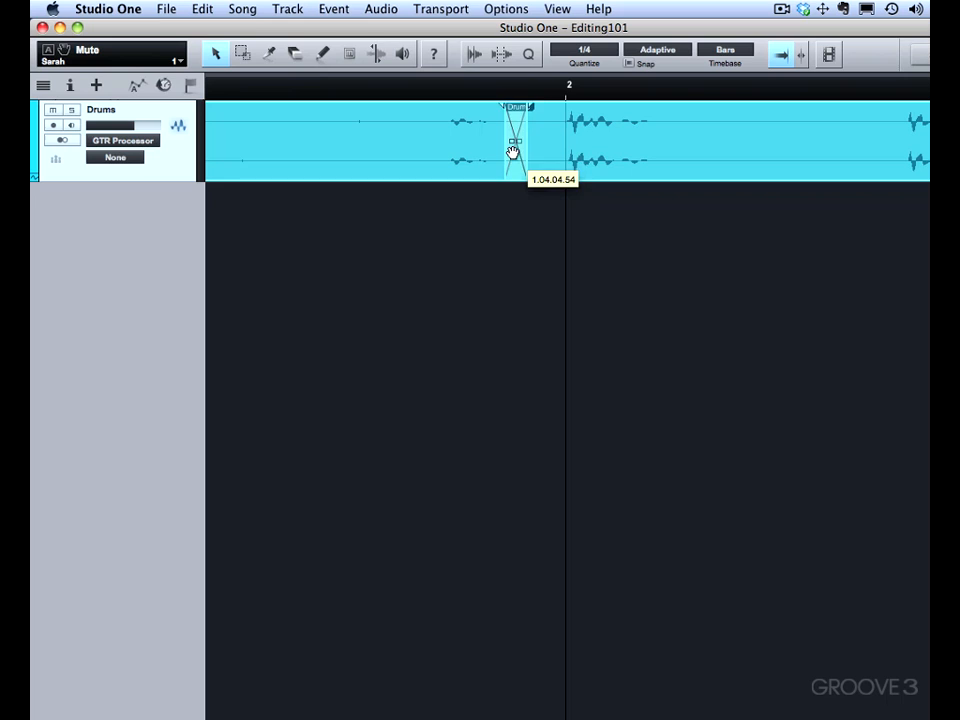
left_click_drag(512, 150, 560, 156)
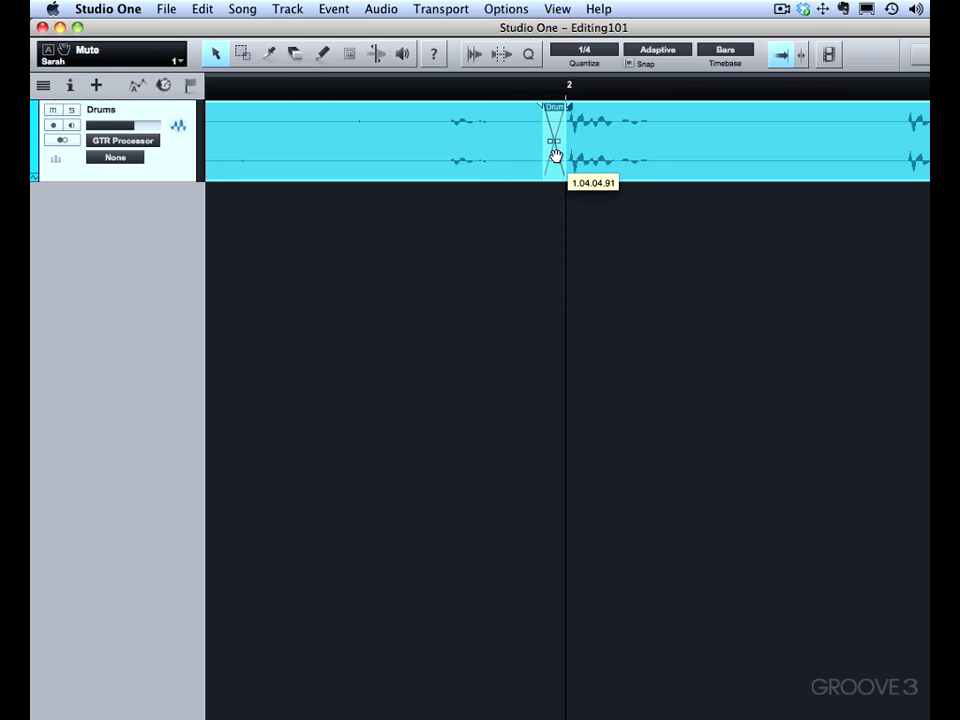
left_click_drag(556, 140, 544, 140)
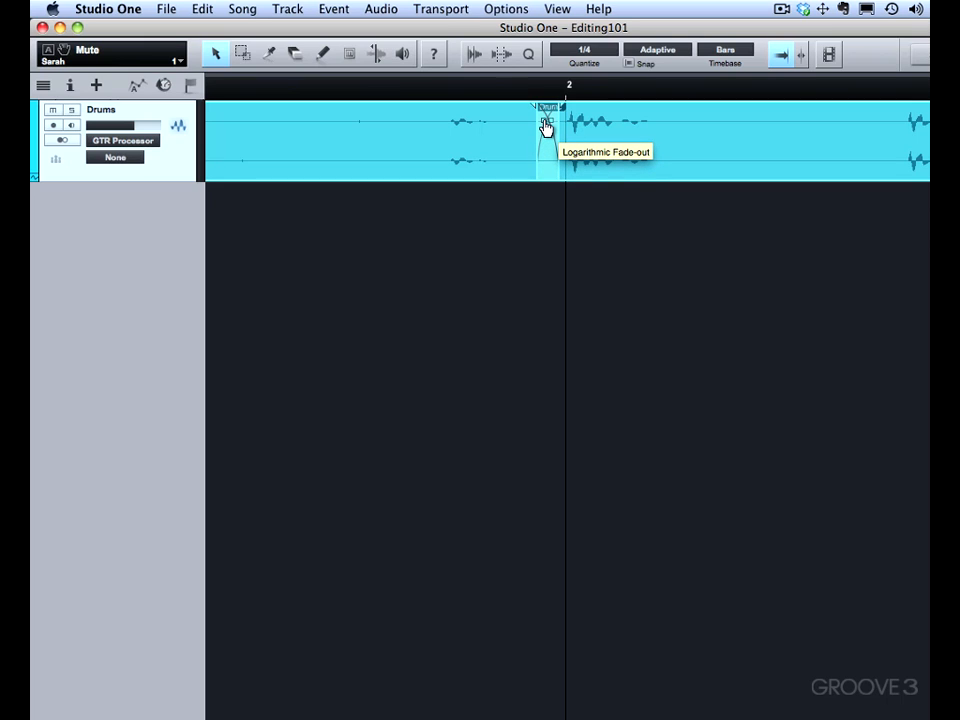
left_click_drag(544, 110, 504, 110)
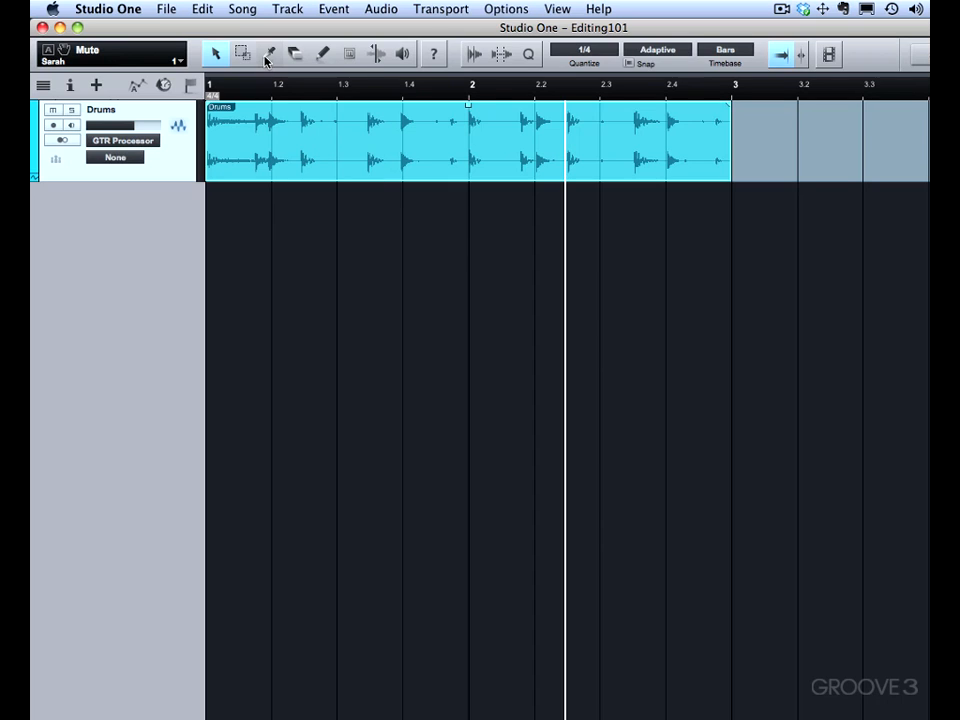
Cut the drum audio into events at 1.3, 2 and 2.3 with the Split tool.
left_click(268, 54)
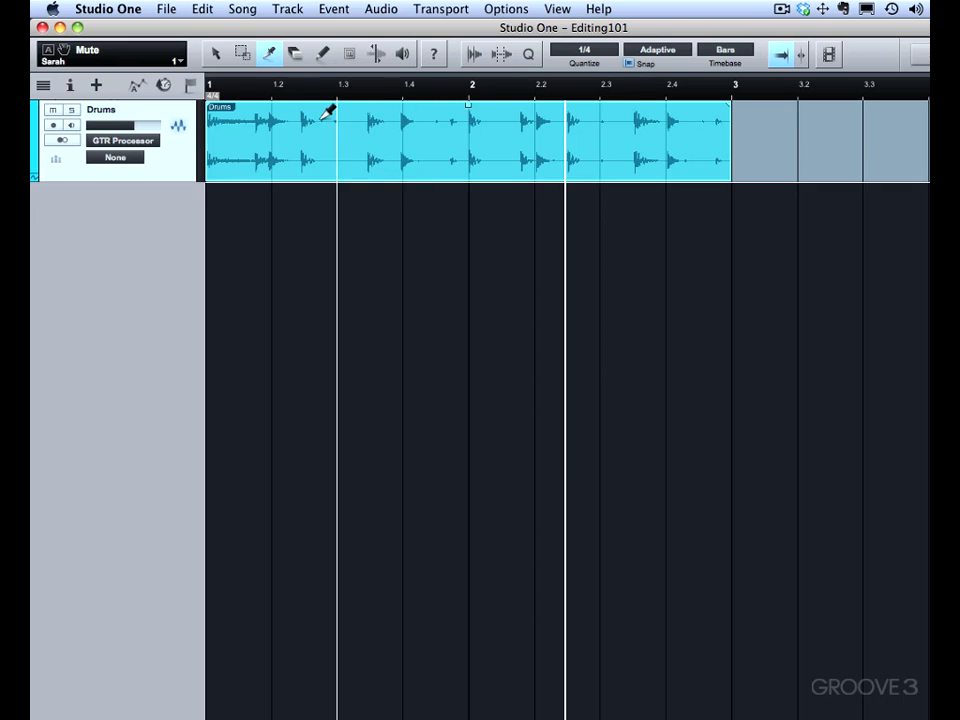
left_click(468, 140)
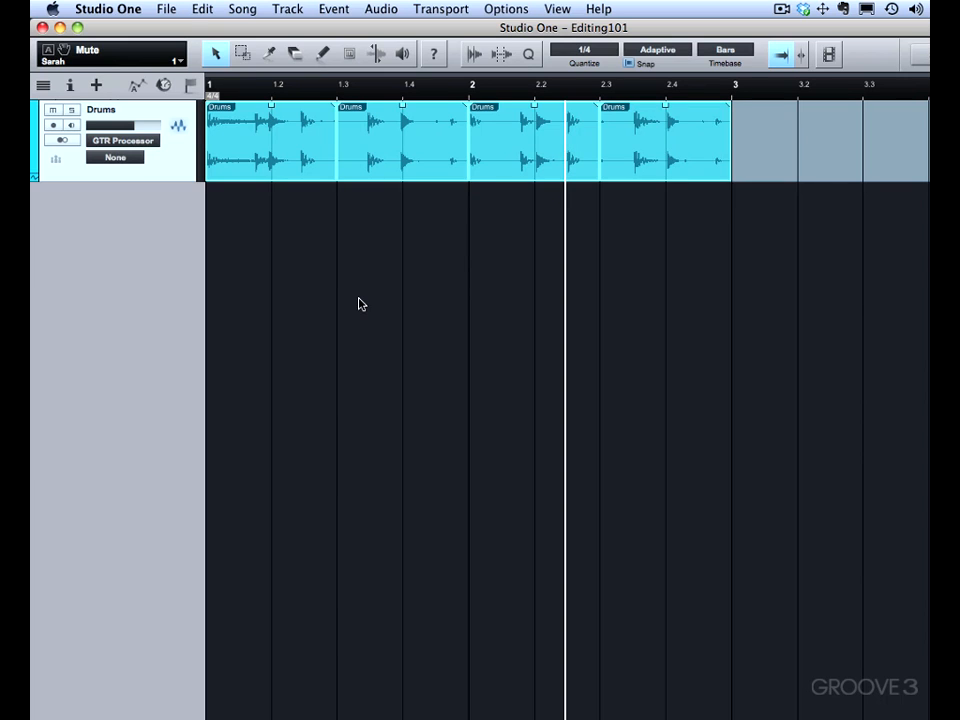
mouse_move(418, 156)
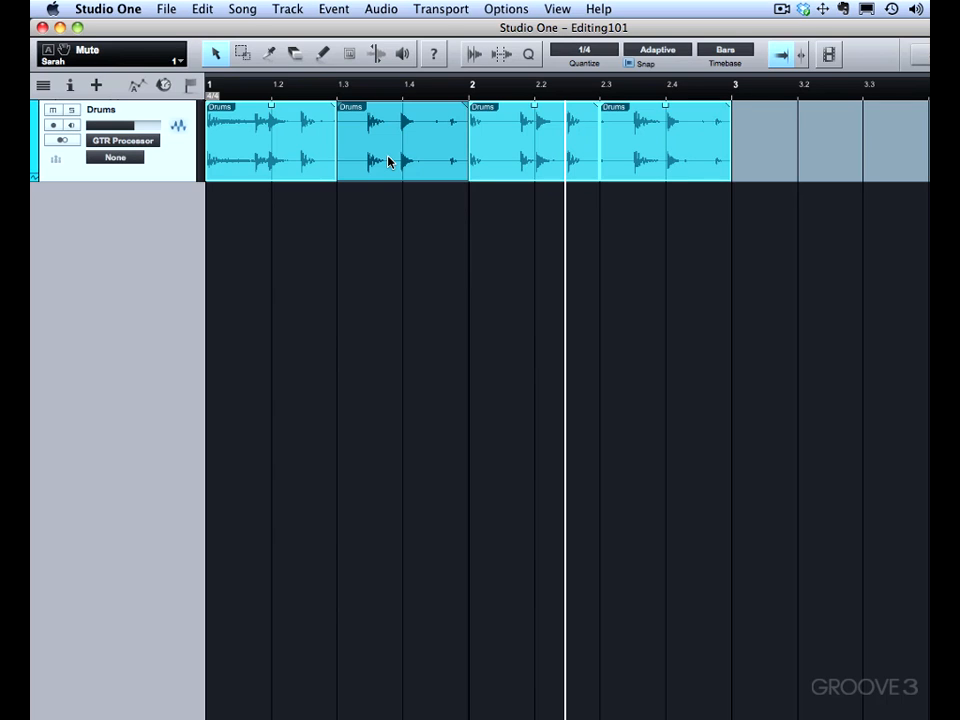
mouse_move(718, 124)
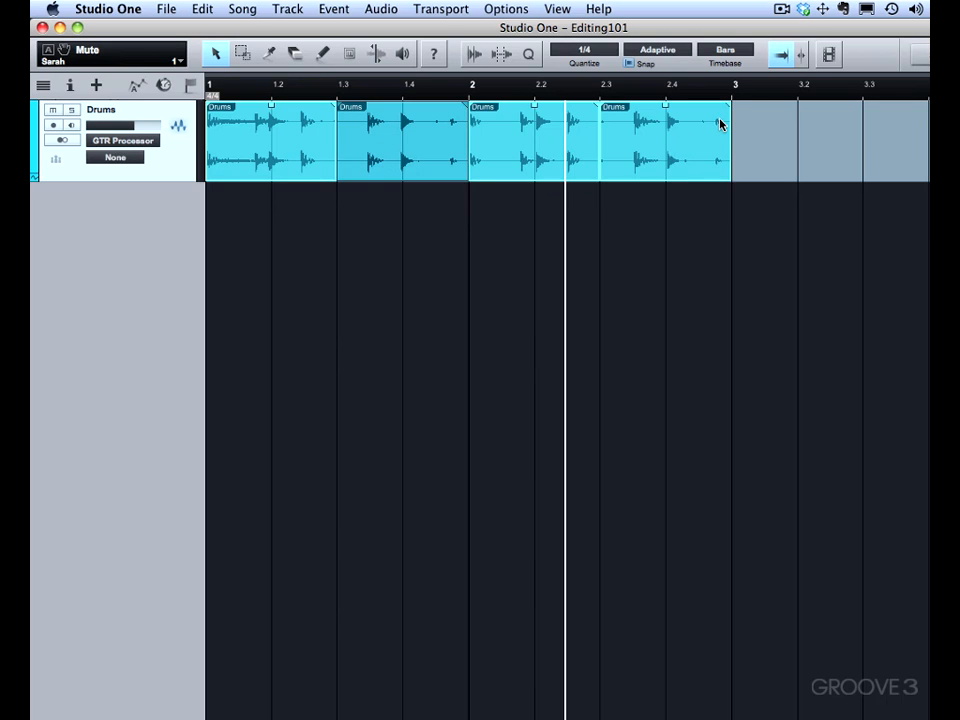
left_click_drag(730, 110, 716, 114)
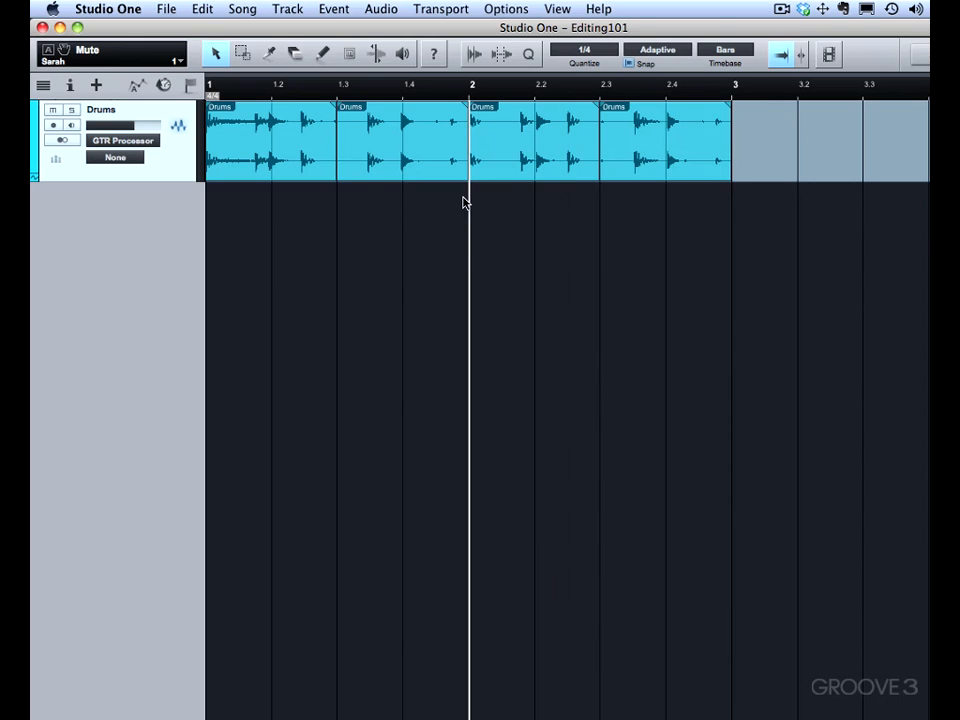
mouse_move(464, 260)
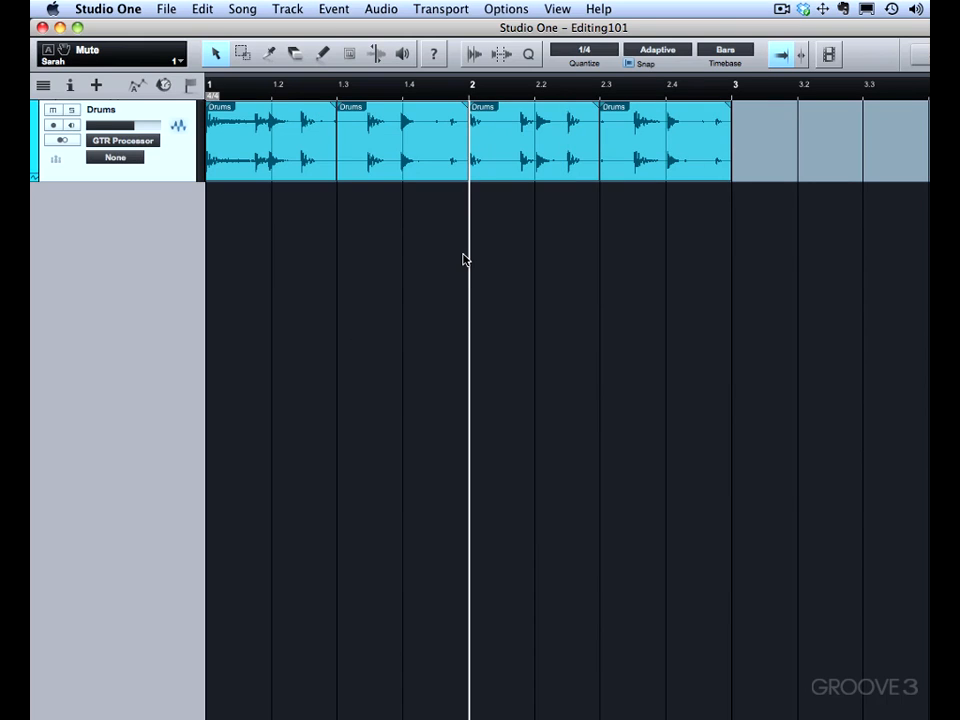
mouse_move(392, 252)
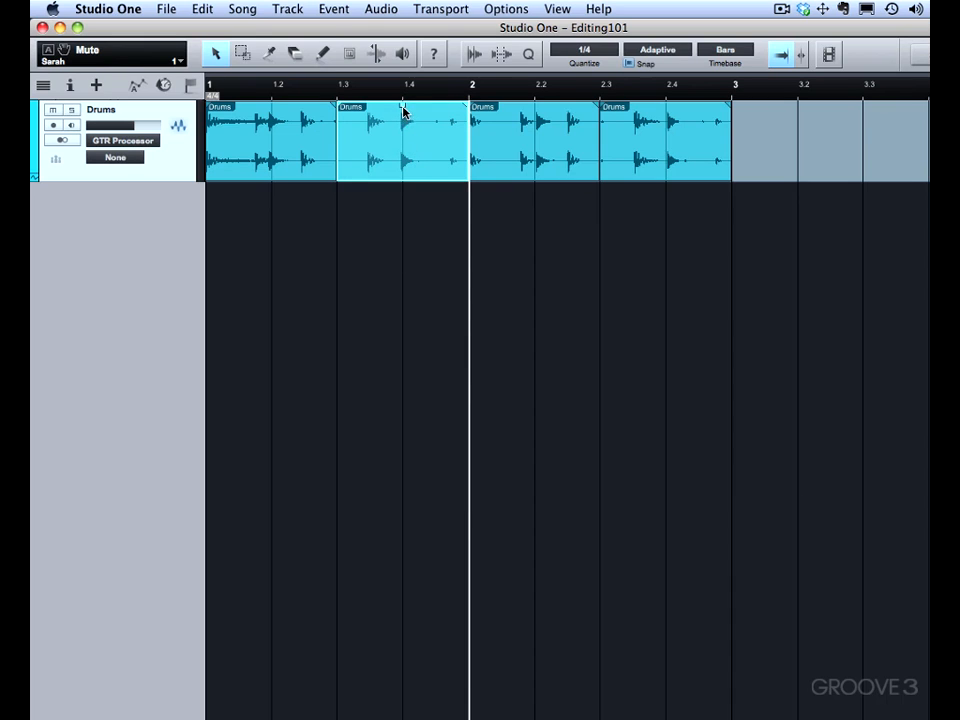
Set the second drum event to -5.0 dB and raise a later event to +0.8 dB.
left_click_drag(400, 112, 404, 122)
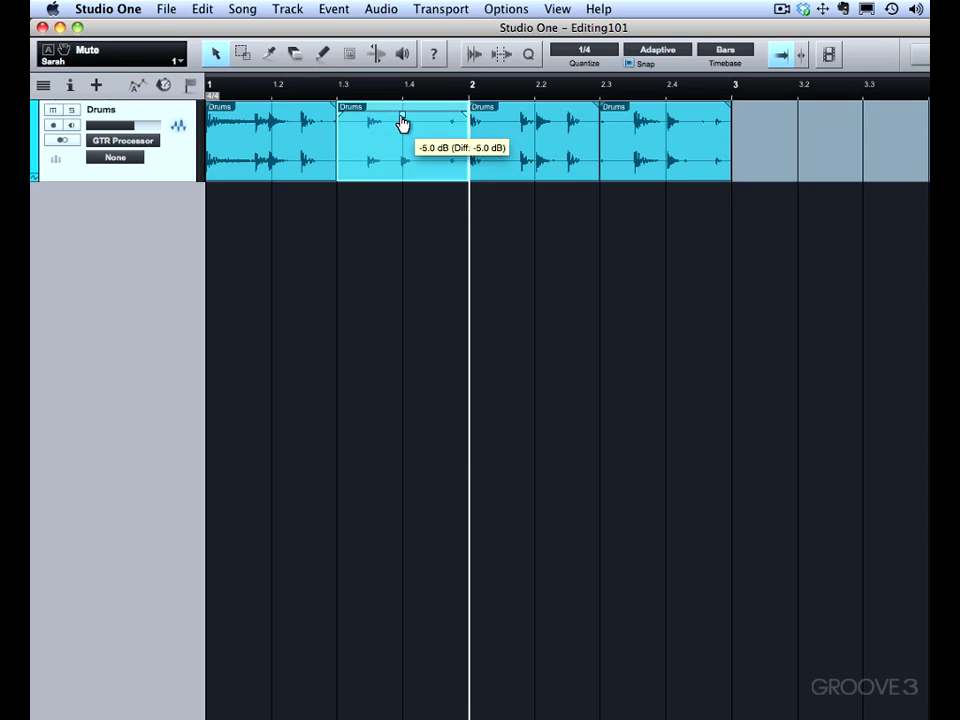
left_click_drag(402, 122, 402, 104)
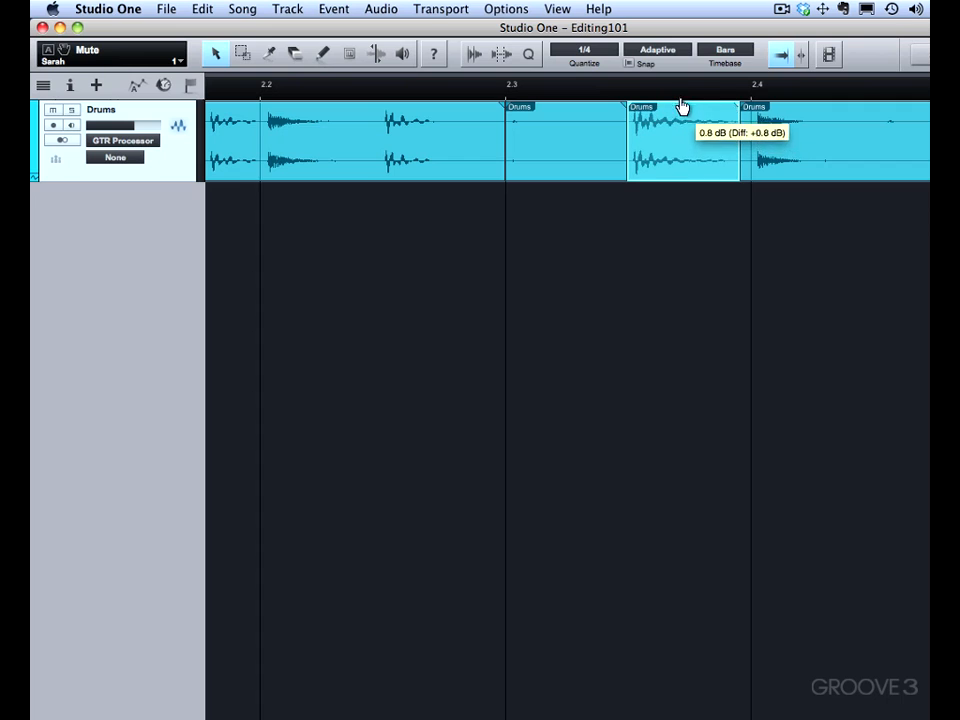
left_click_drag(684, 120, 684, 104)
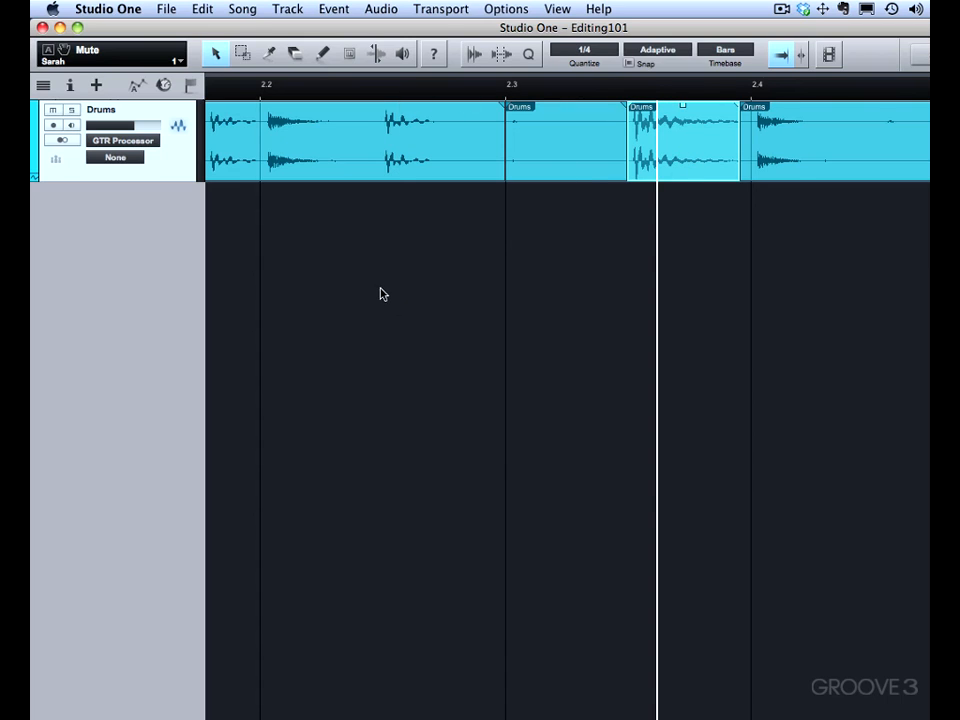
Deselect the drum events so the cursor can be placed at the hit's onset.
left_click(700, 140)
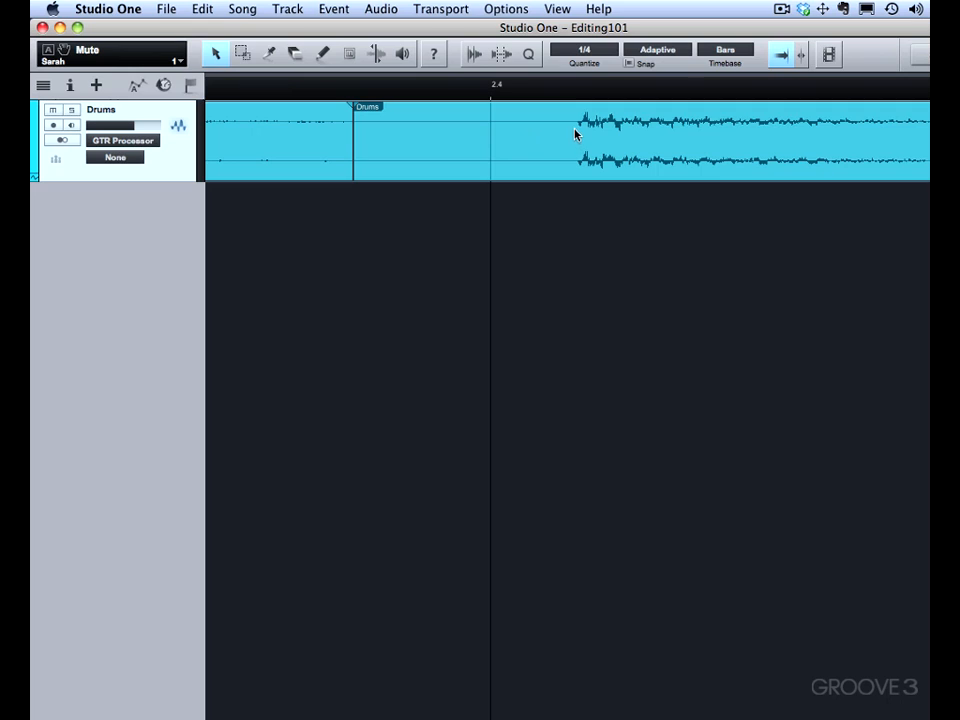
mouse_move(576, 132)
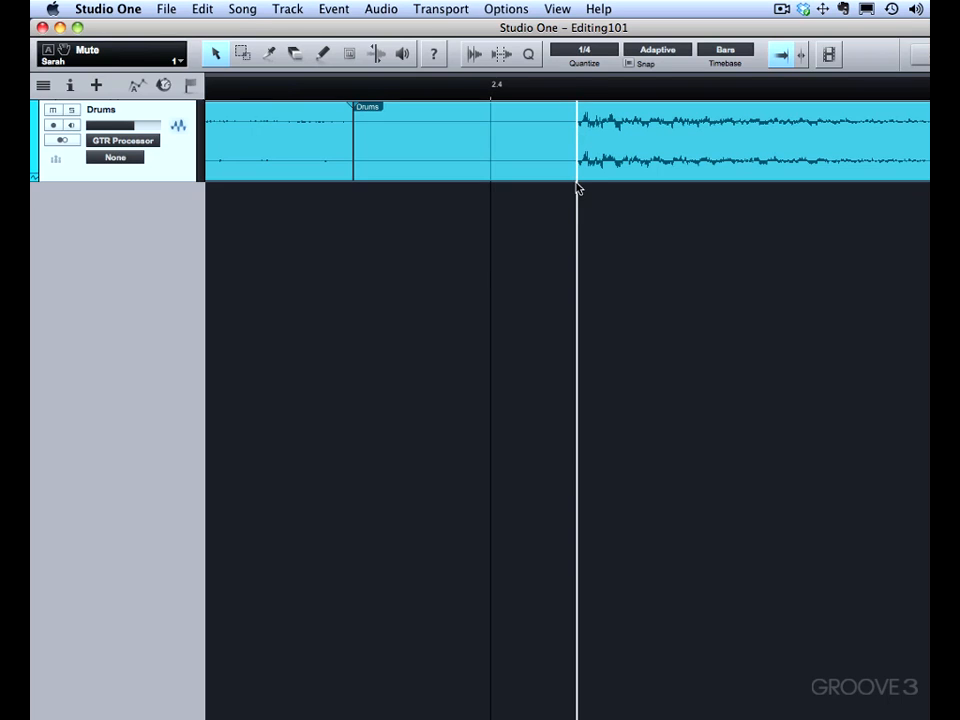
mouse_move(576, 192)
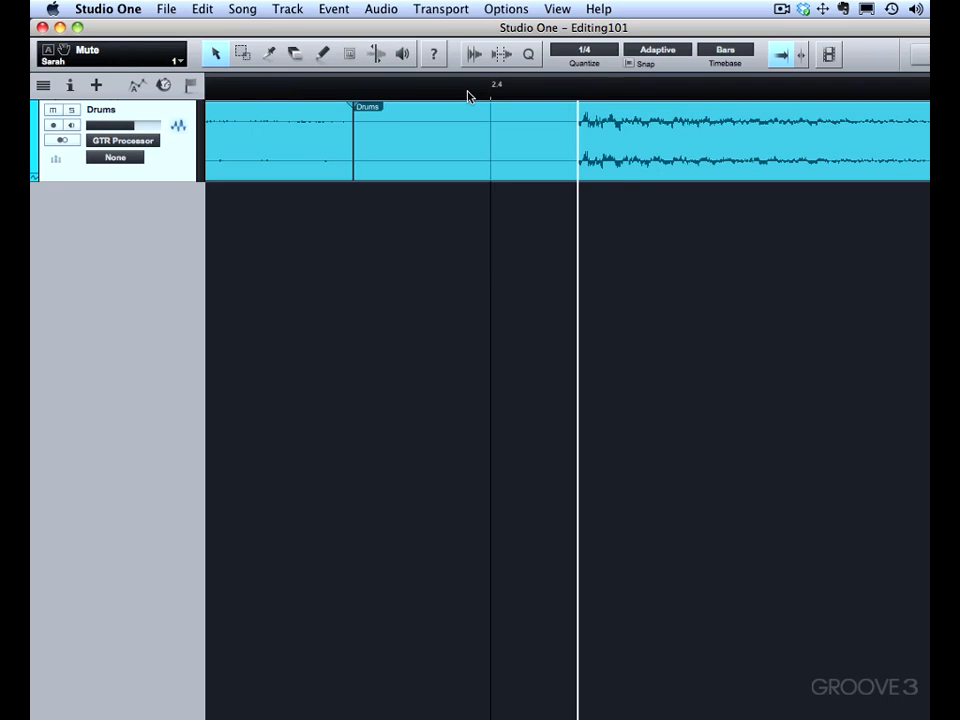
mouse_move(210, 10)
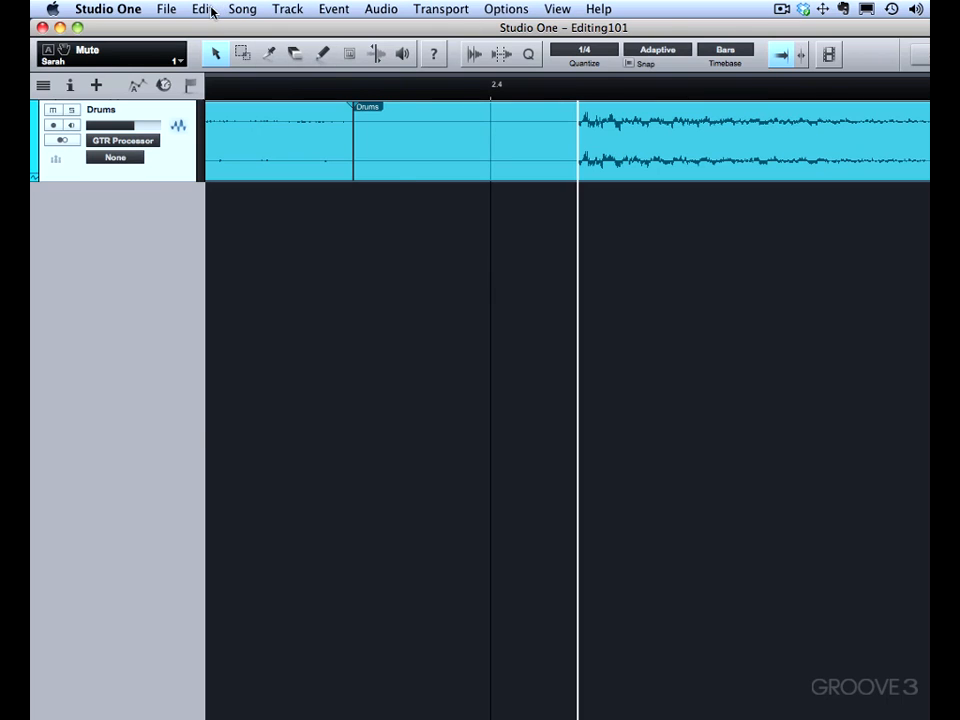
Split the Drums event at the playback cursor via Edit > Split at Cursor, then zoom back out.
left_click(202, 8)
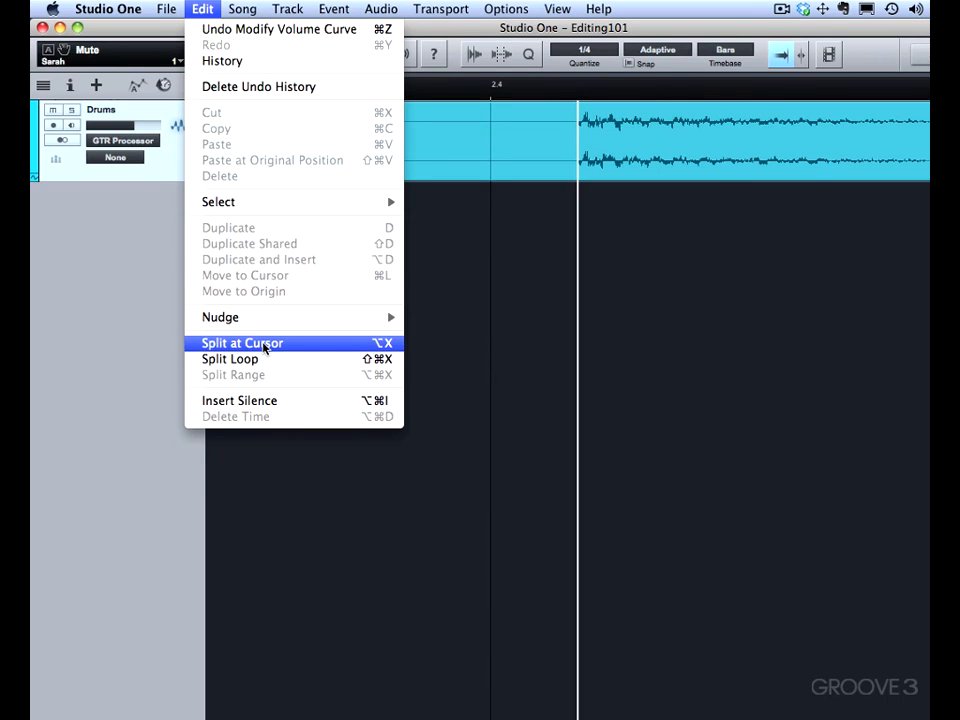
mouse_move(390, 344)
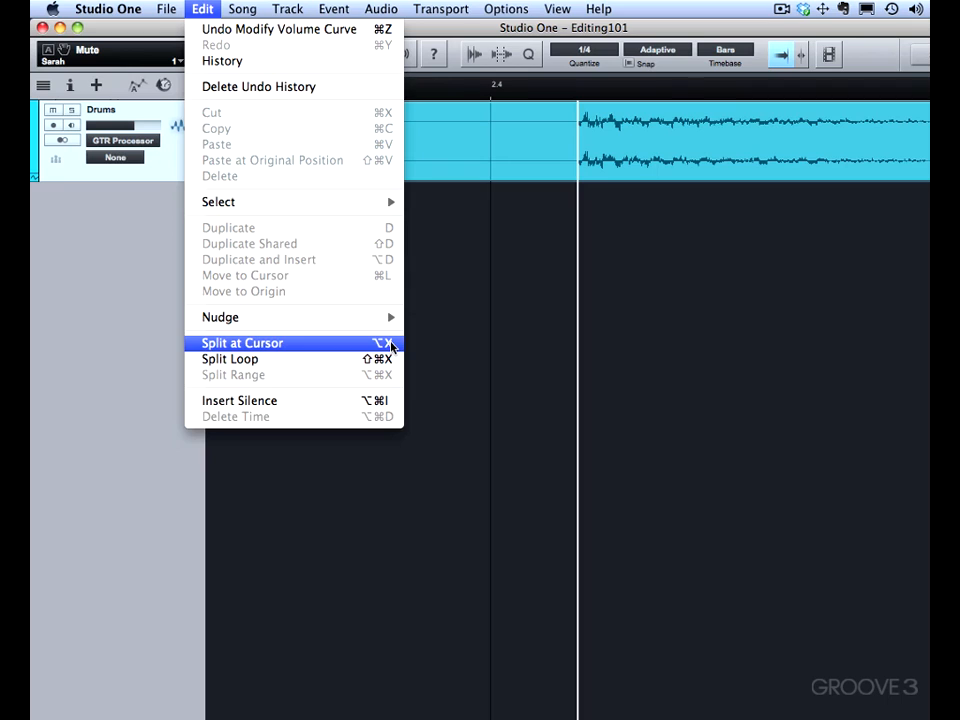
left_click(242, 344)
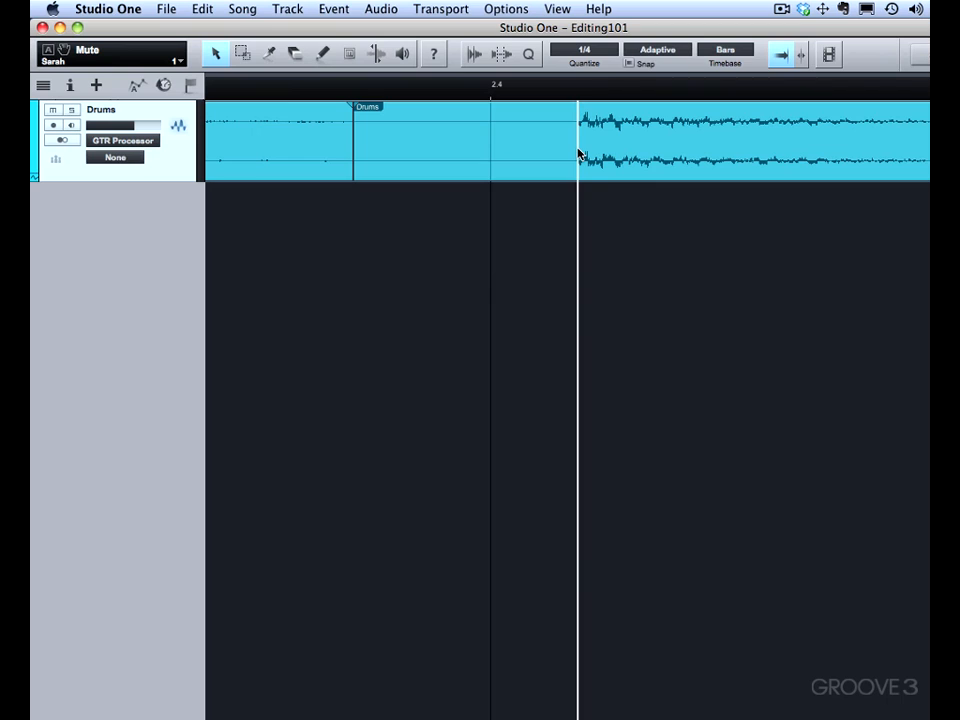
left_click(578, 152)
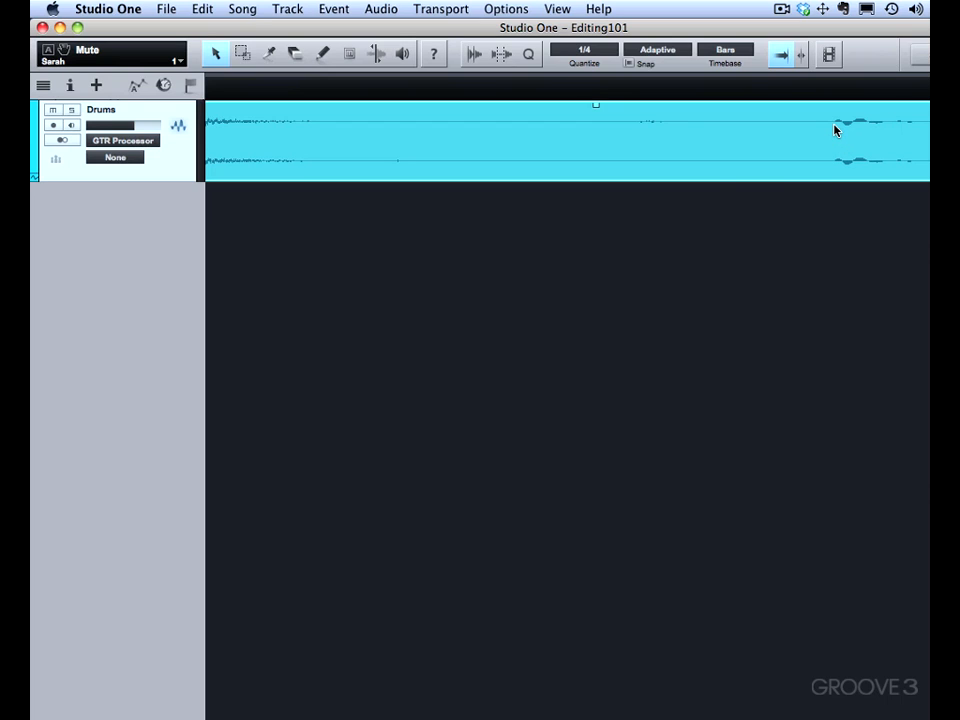
left_click(836, 128)
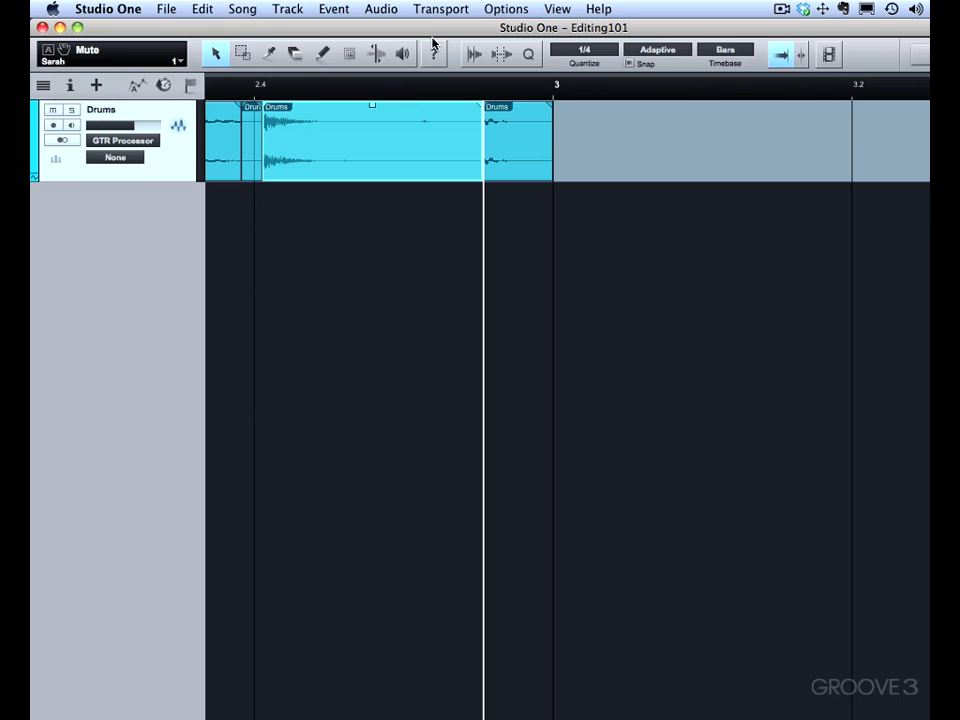
mouse_move(432, 68)
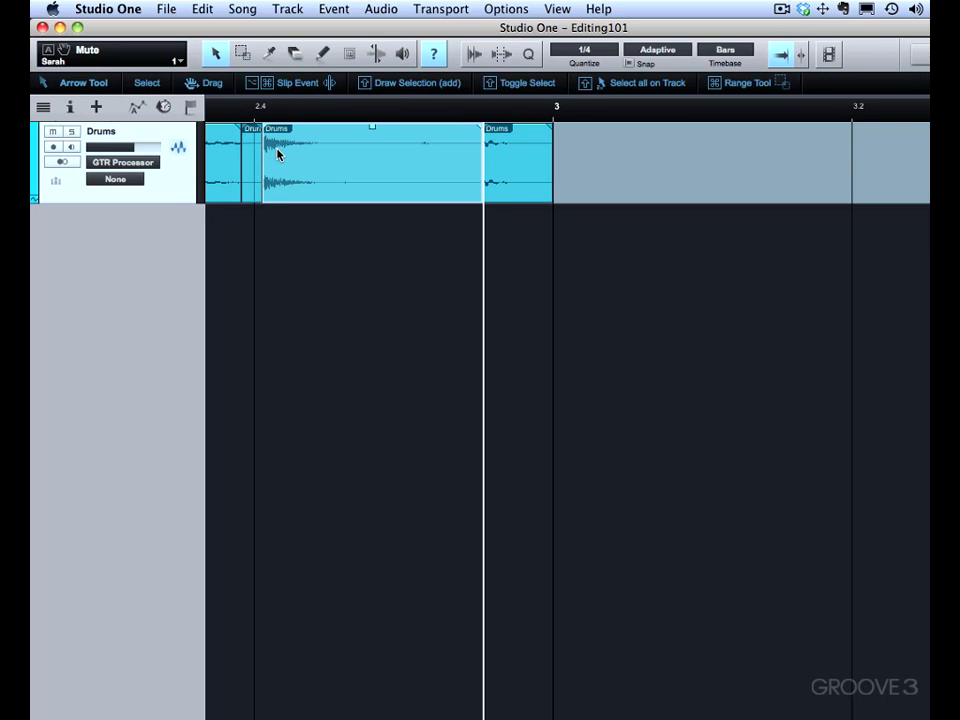
left_click_drag(290, 160, 290, 160)
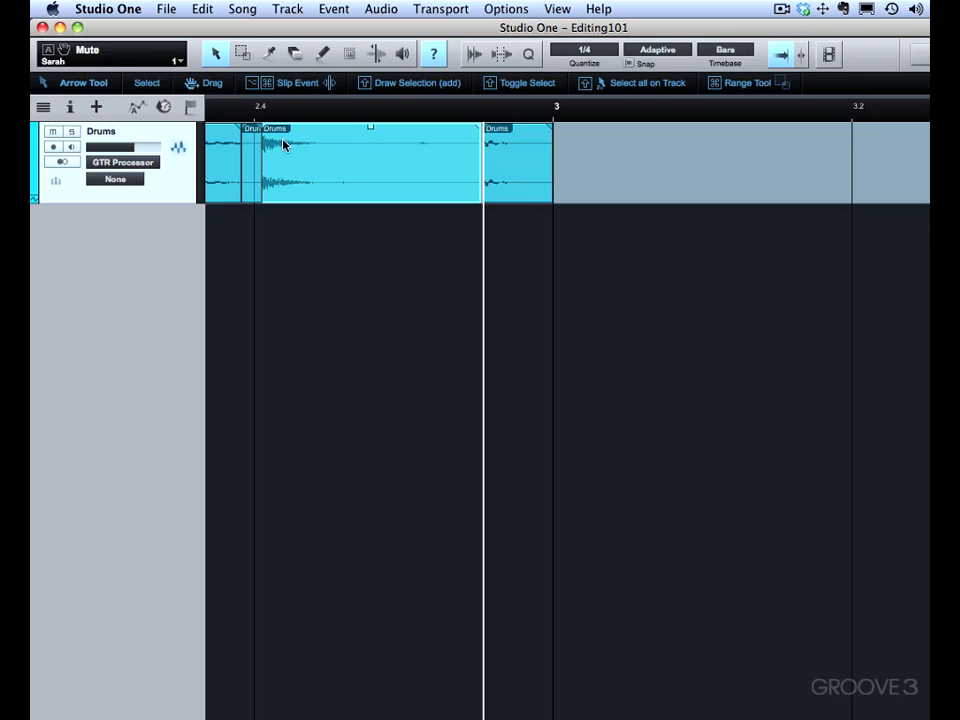
mouse_move(276, 156)
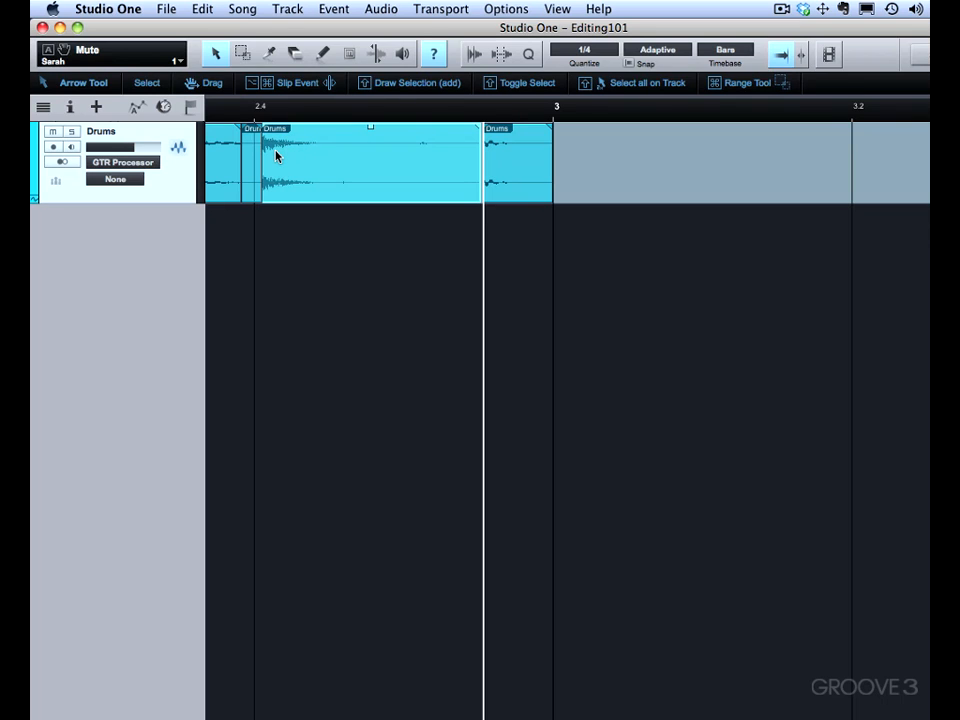
mouse_move(284, 170)
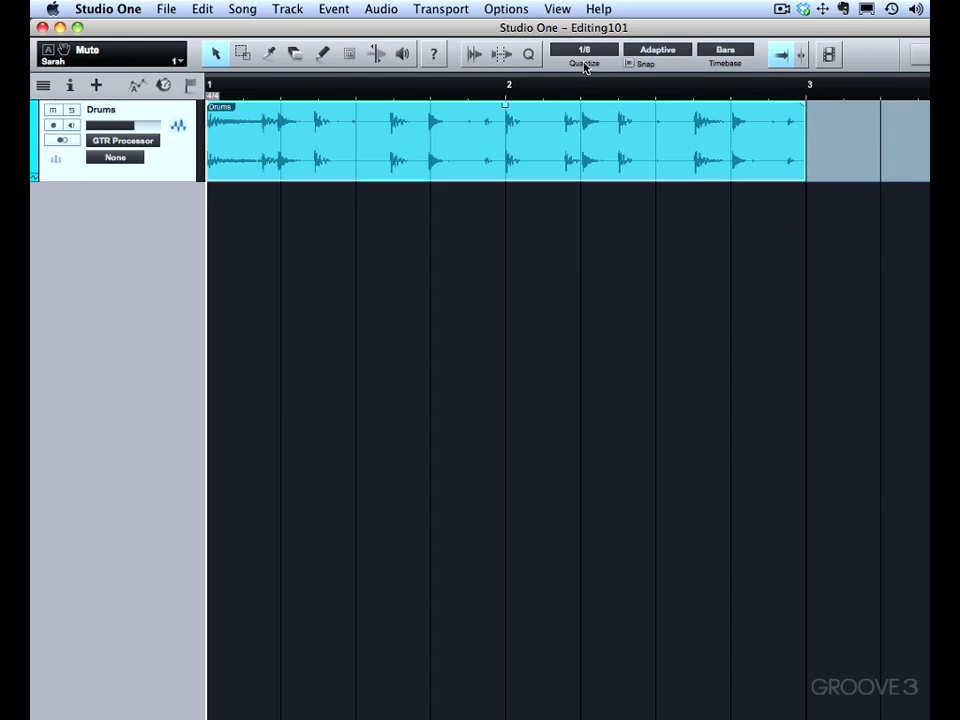
Apply Split at Grid to the Drums event, cutting it into short events at every grid line.
right_click(344, 170)
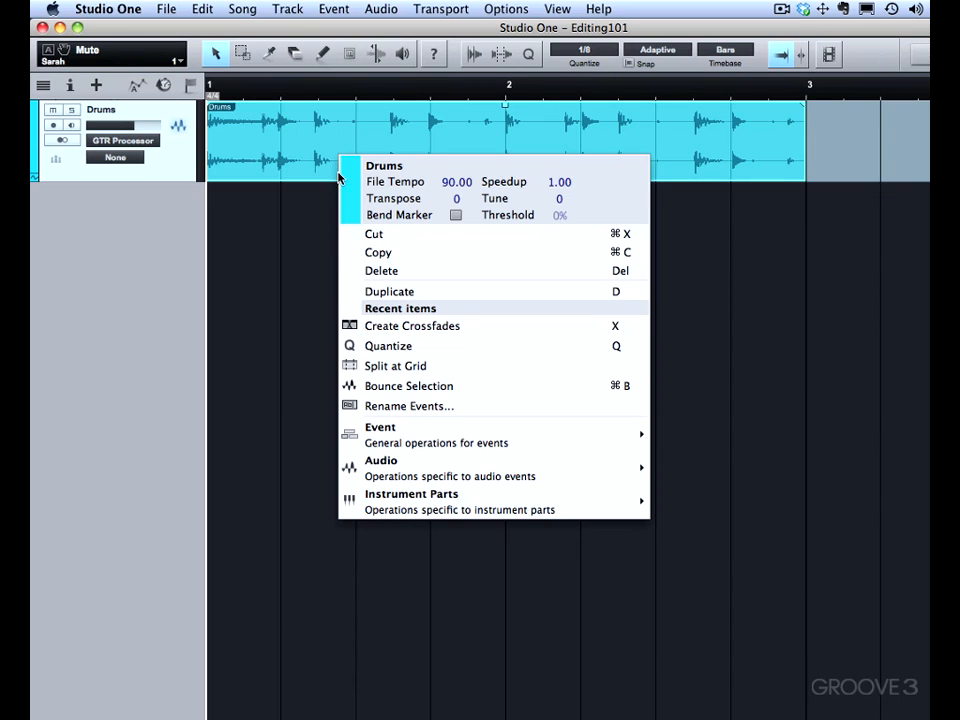
left_click(396, 364)
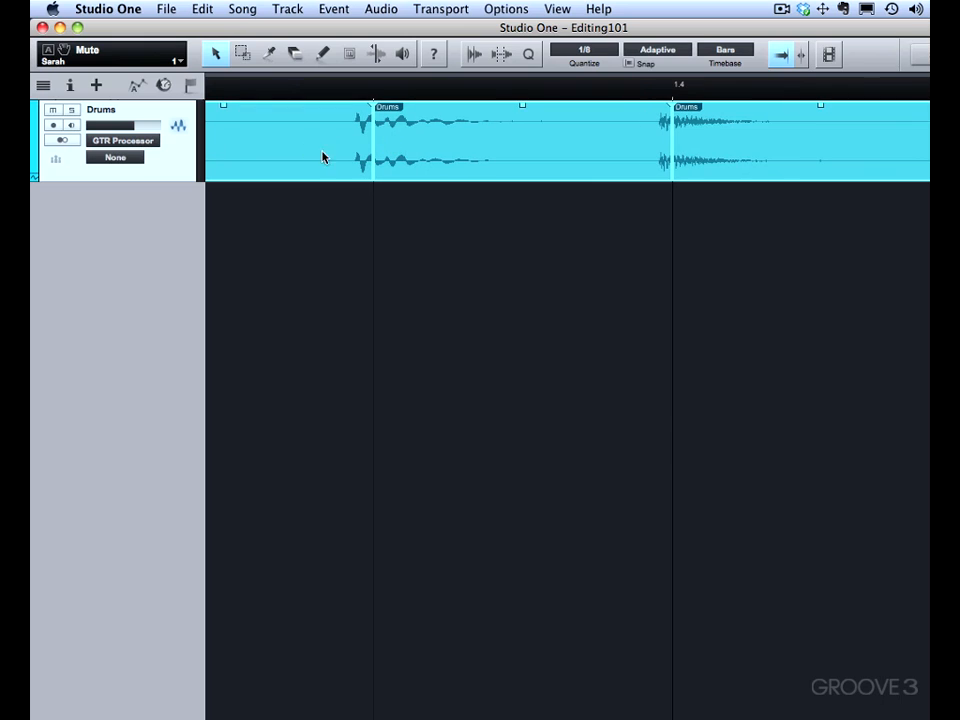
mouse_move(444, 152)
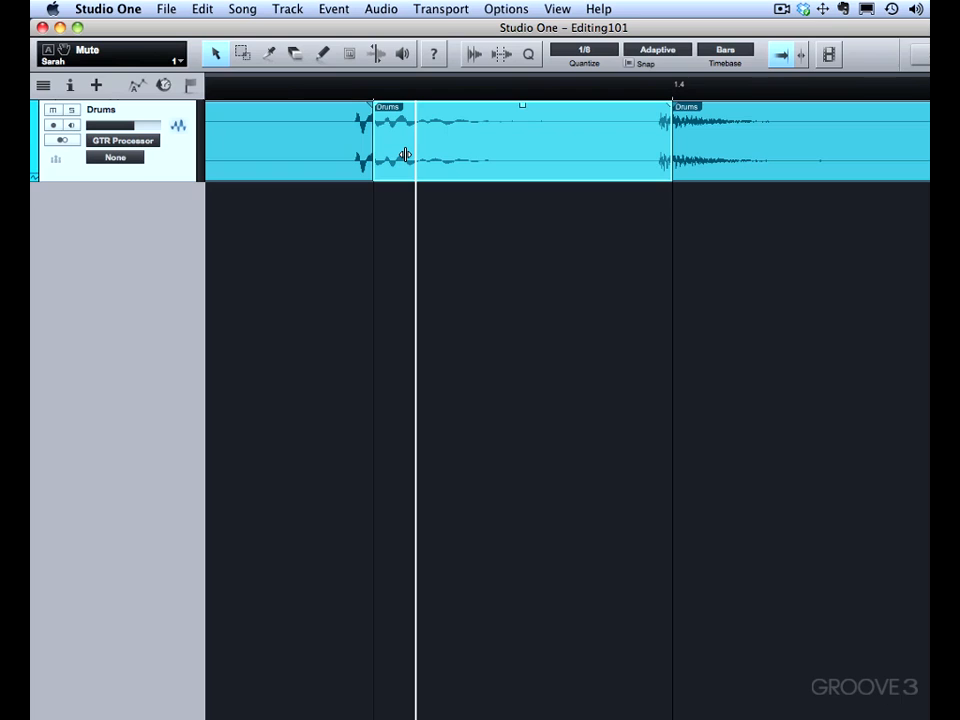
mouse_move(412, 144)
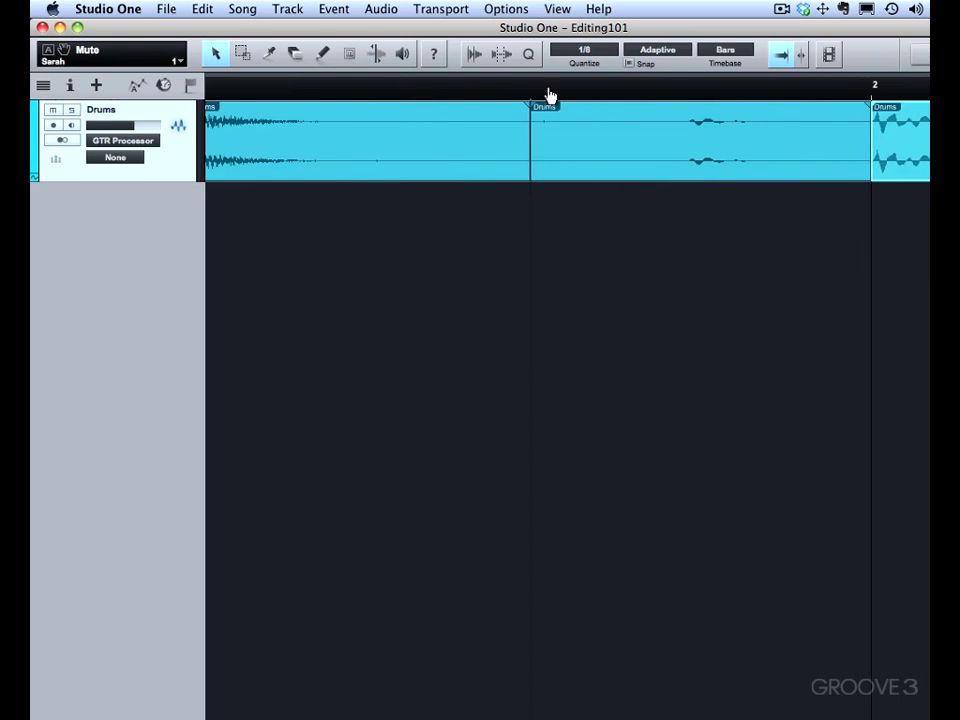
left_click(804, 56)
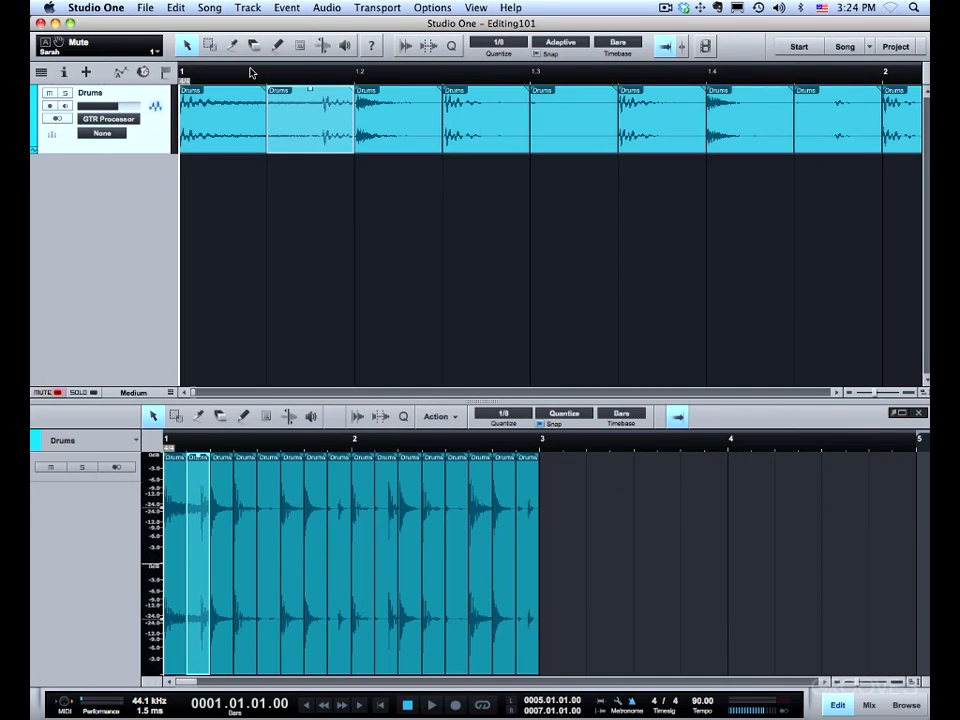
Place the playback cursor in the drum track at 1.03.04.02 among the grid-cut events.
left_click(432, 704)
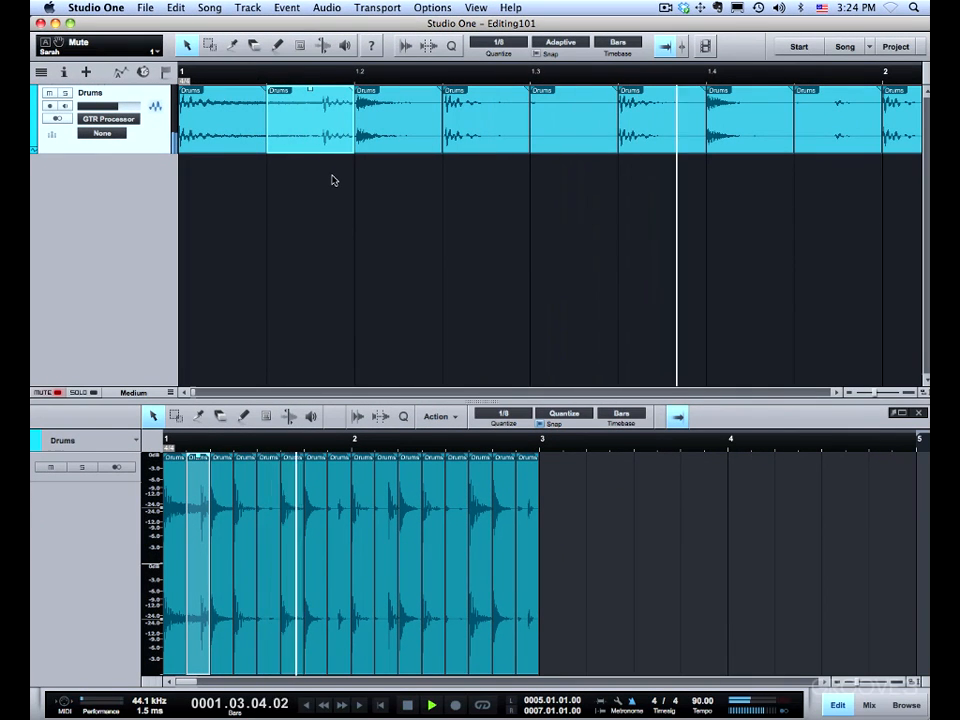